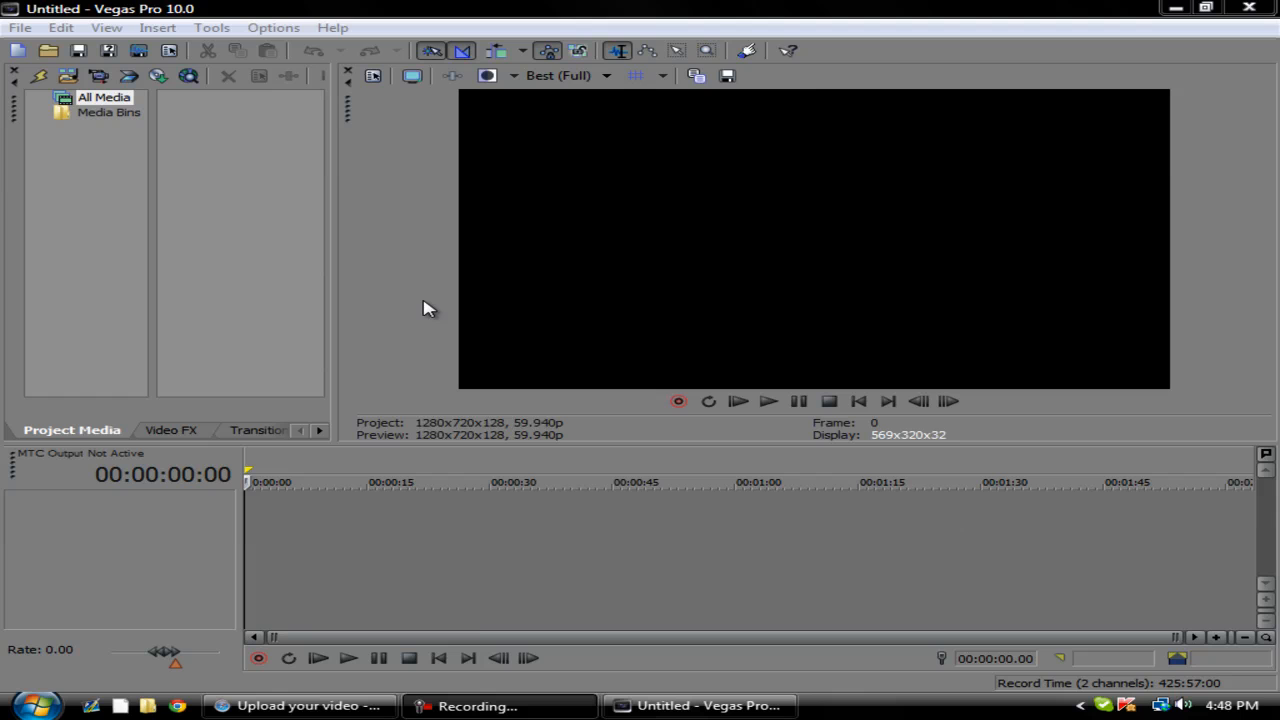
{"action": "mouse_move", "coordinate": [536, 304]}
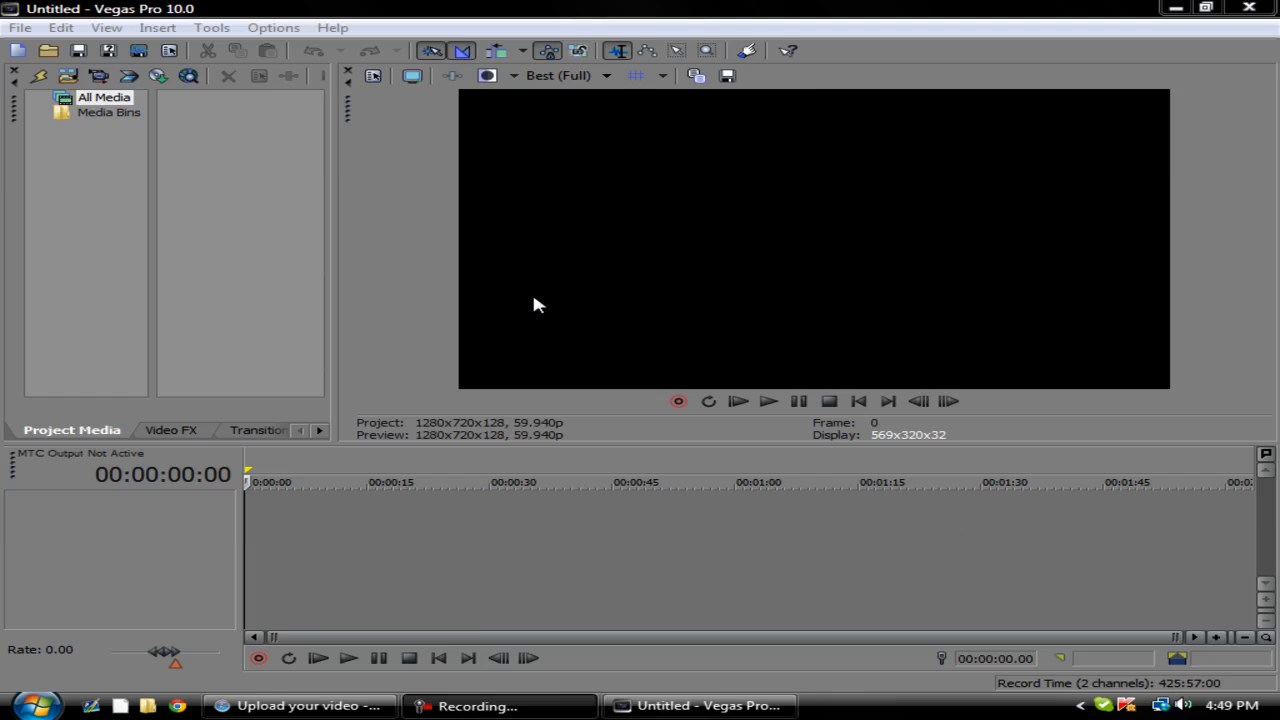
{"action": "mouse_move", "coordinate": [500, 348]}
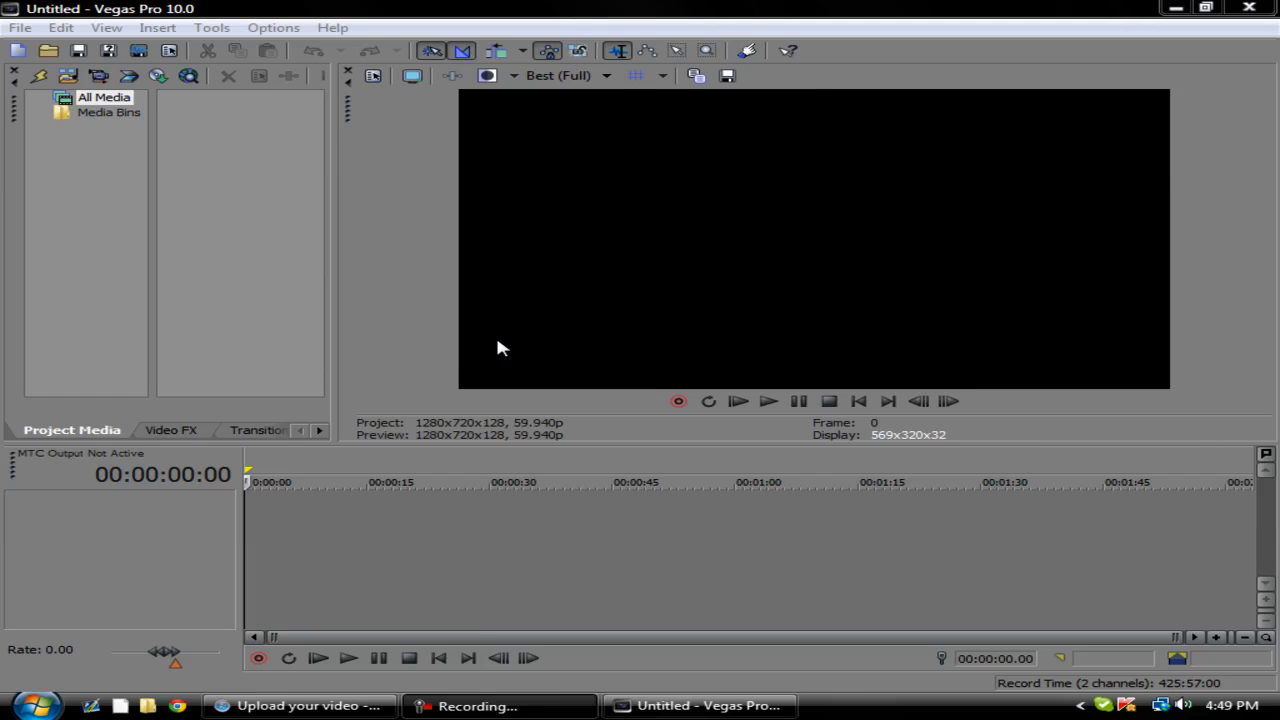
{"action": "mouse_move", "coordinate": [464, 354]}
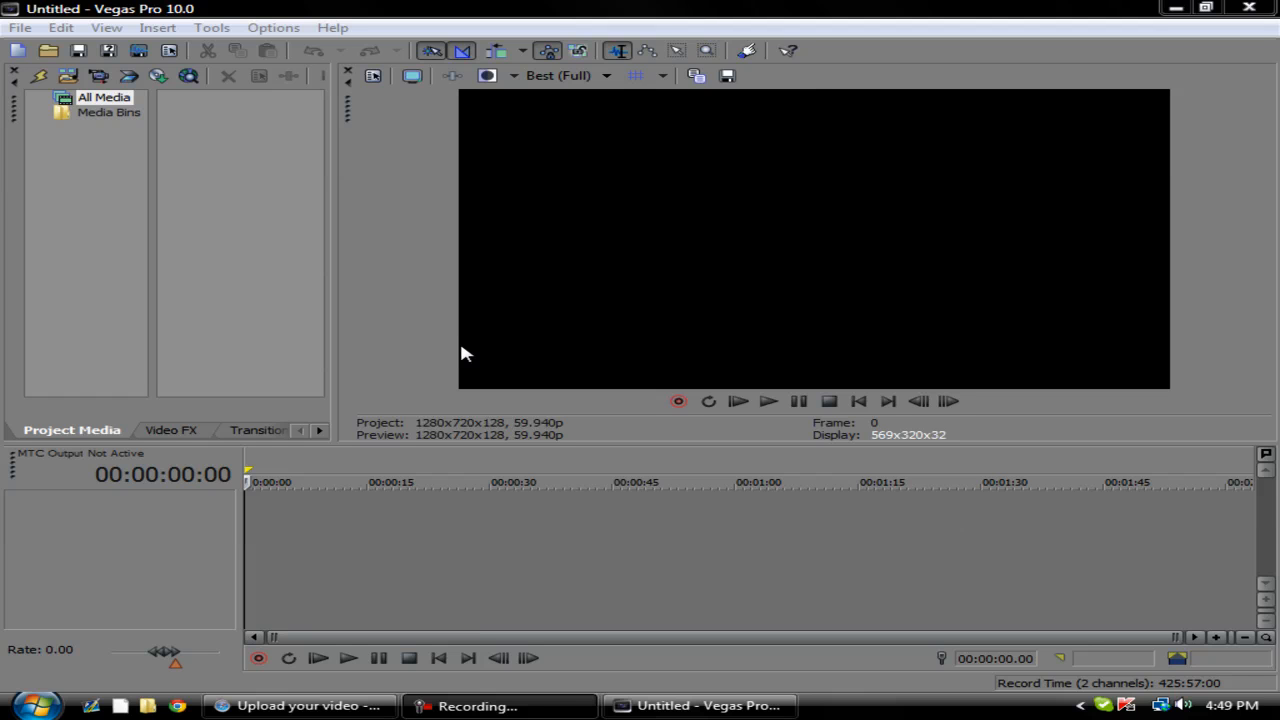
{"action": "mouse_move", "coordinate": [164, 390]}
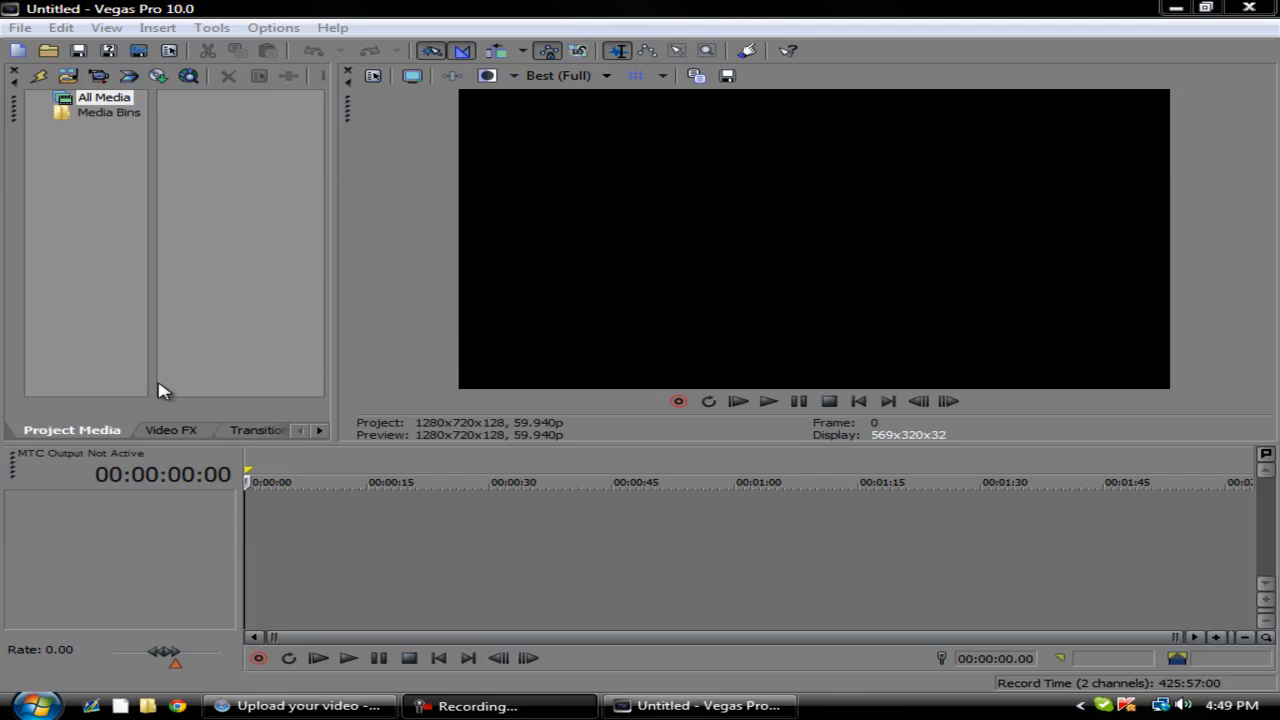
- Start a media import and browse into the Desktop\R15 clips folder
{"action": "left_click", "coordinate": [20, 28]}
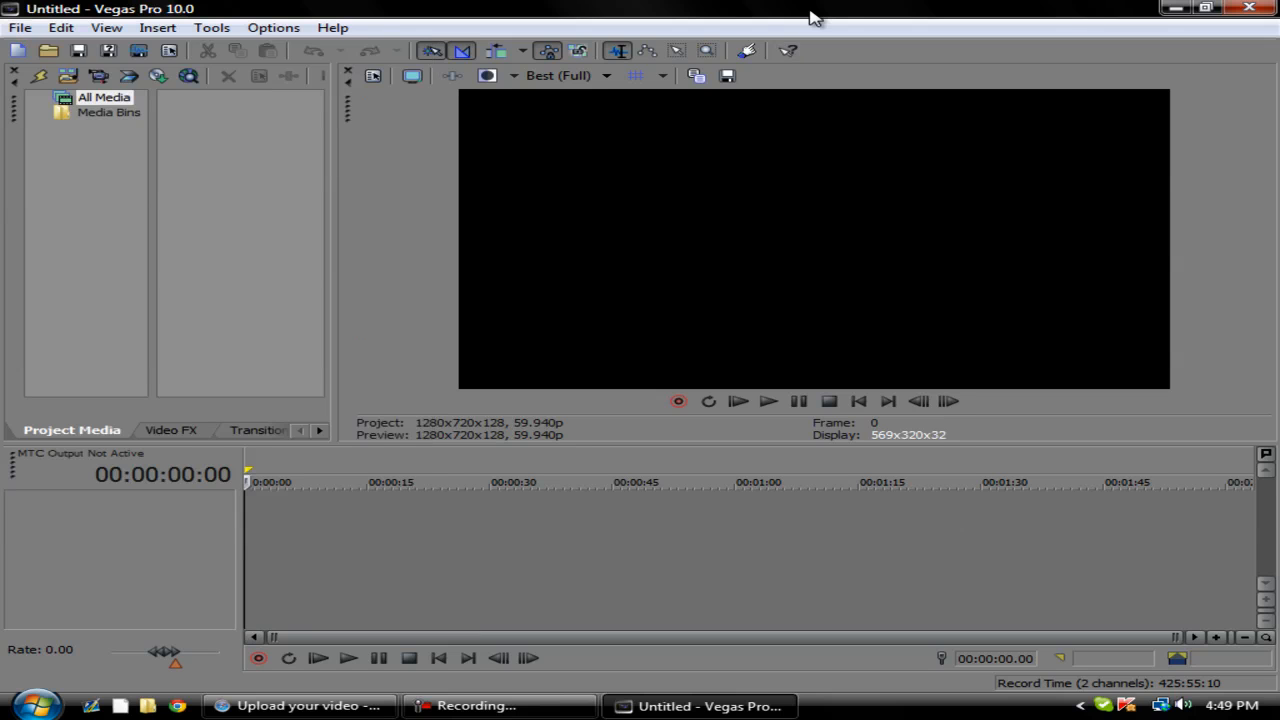
{"action": "mouse_move", "coordinate": [334, 204]}
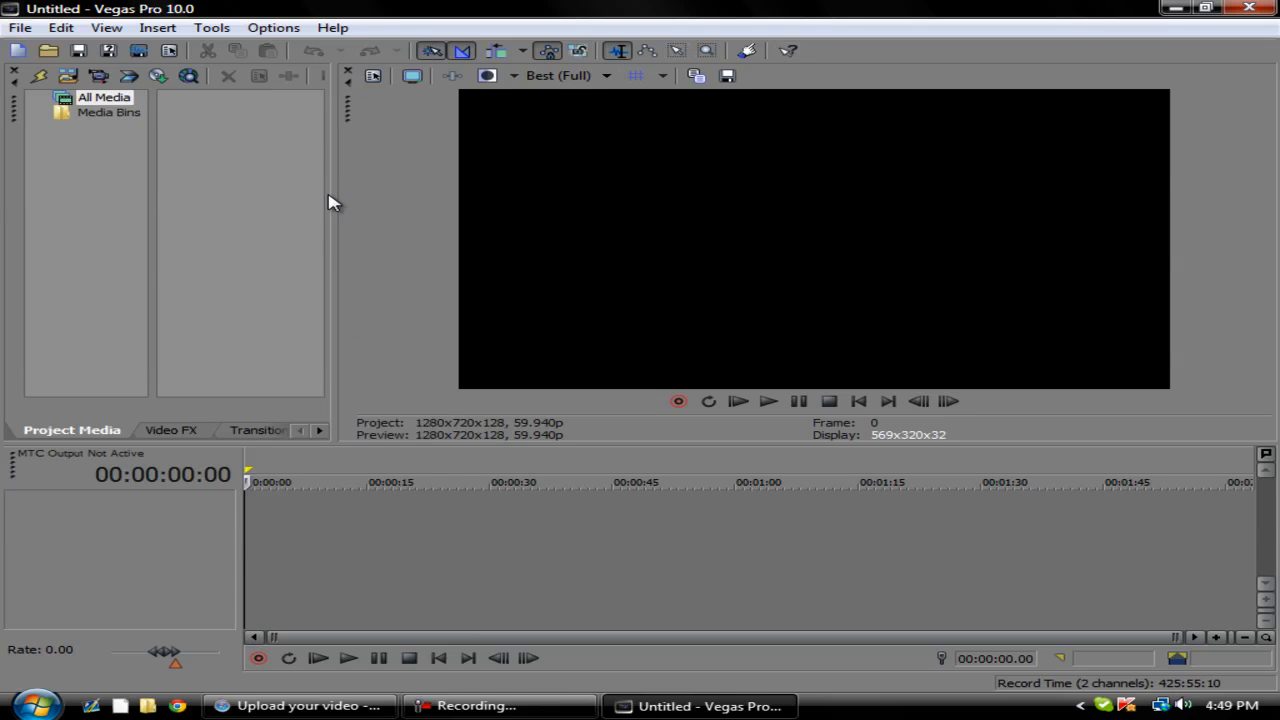
{"action": "left_click", "coordinate": [20, 28]}
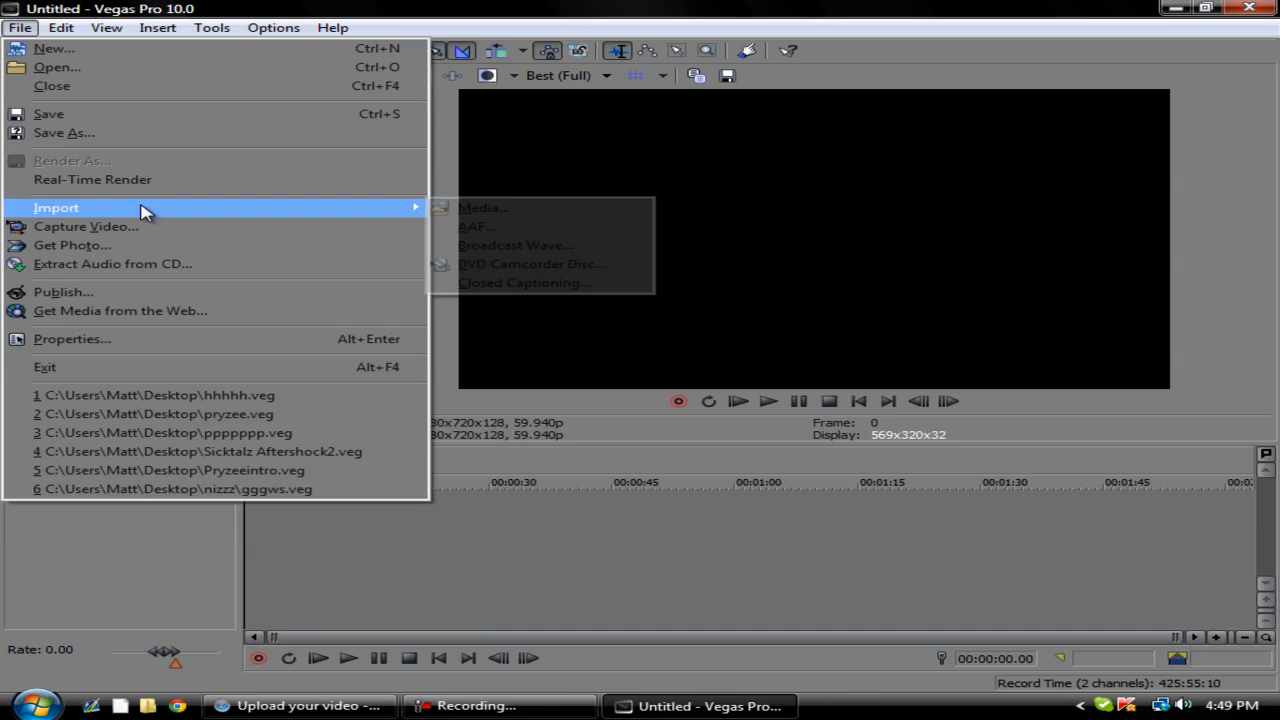
{"action": "left_click", "coordinate": [484, 208]}
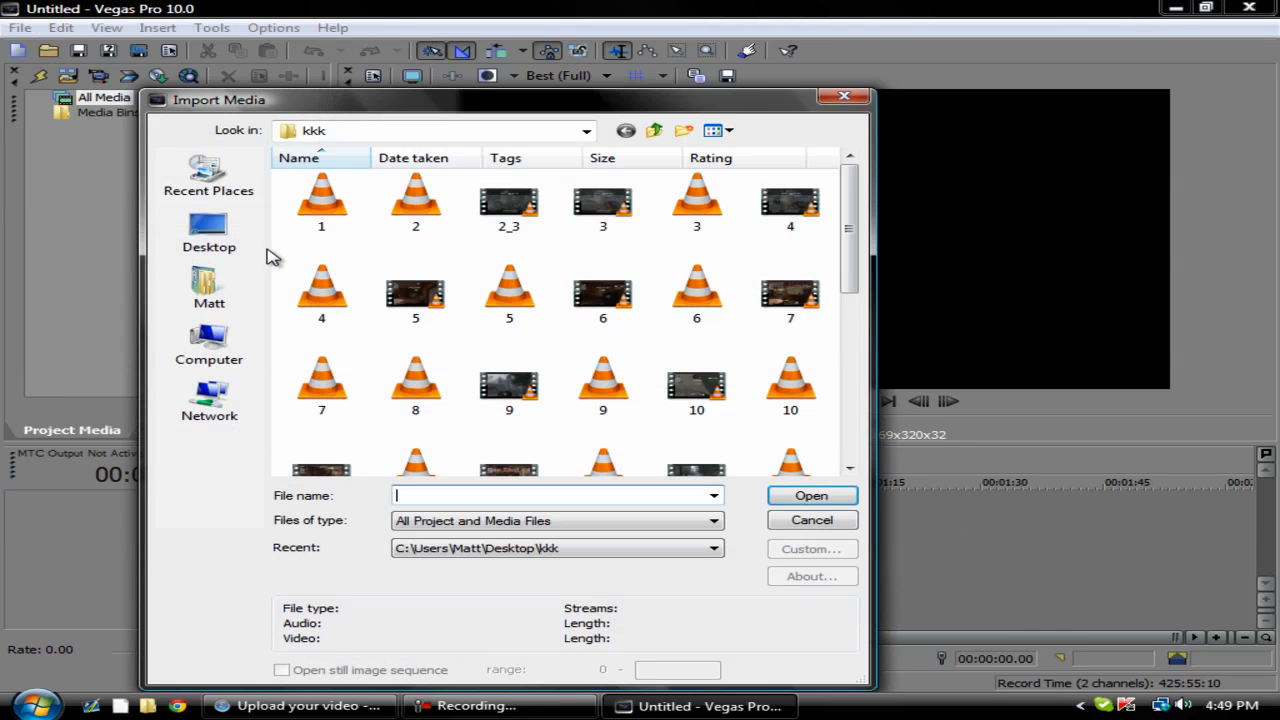
{"action": "scroll", "scroll_direction": "down", "scroll_amount": 3}
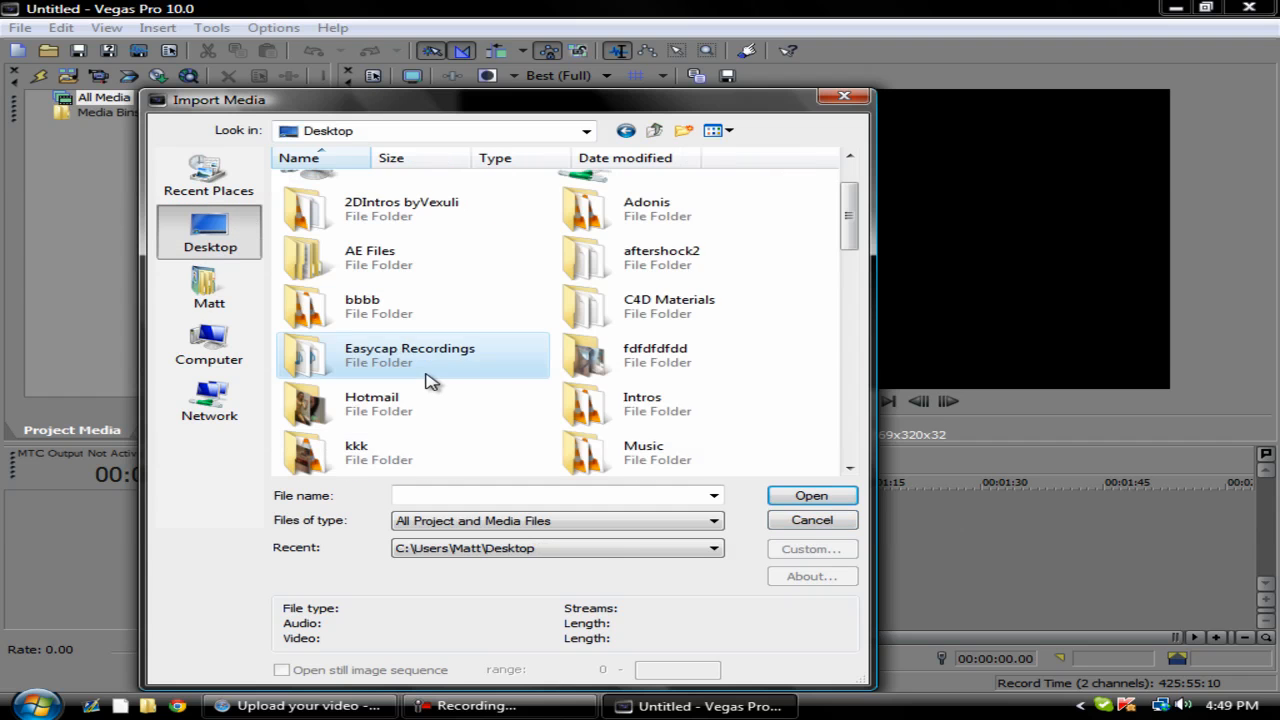
{"action": "scroll", "scroll_direction": "down", "scroll_amount": 3}
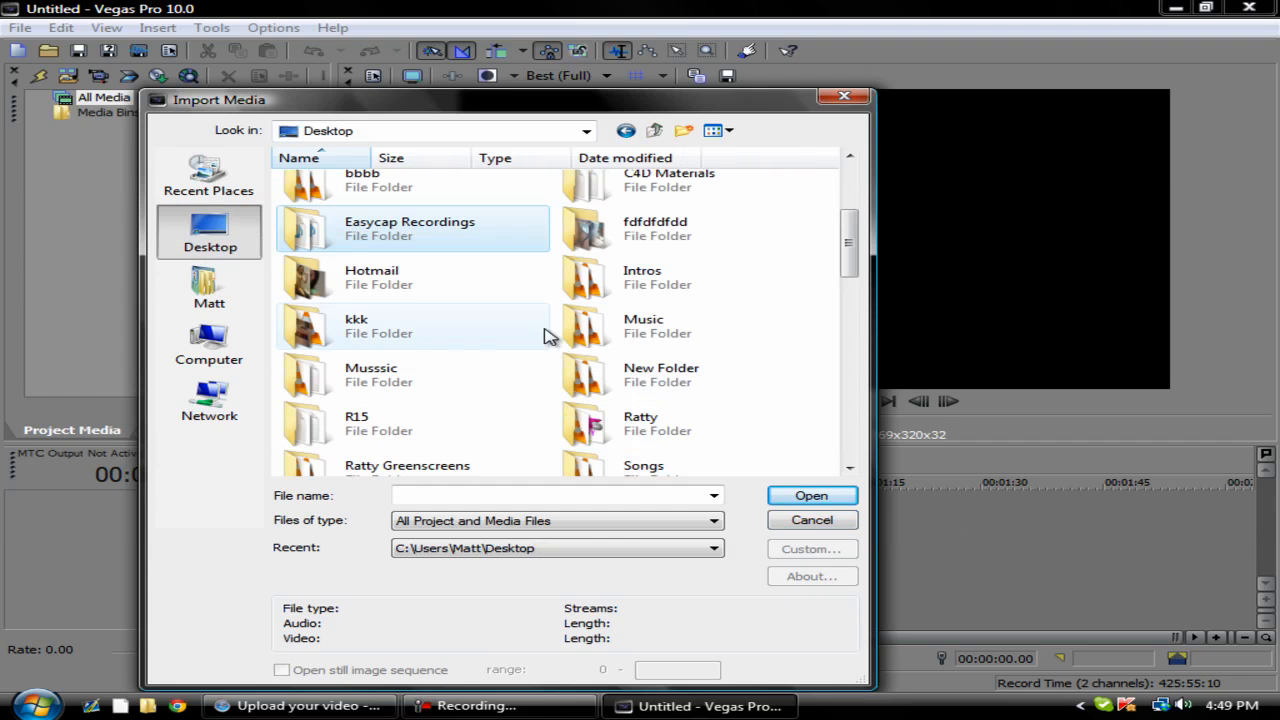
{"action": "double_click", "coordinate": [356, 424]}
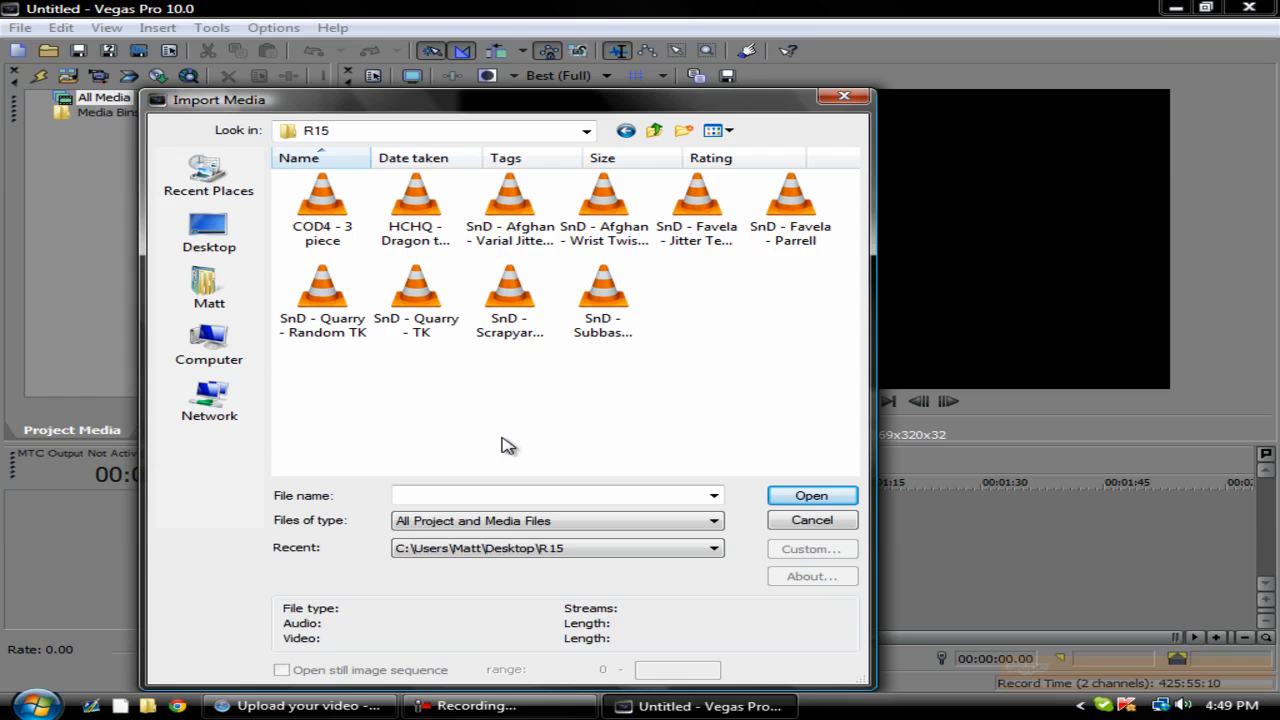
- Choose the SnD - Subbase - ACE clip over Quarry - TK and import it
{"action": "left_click", "coordinate": [416, 290]}
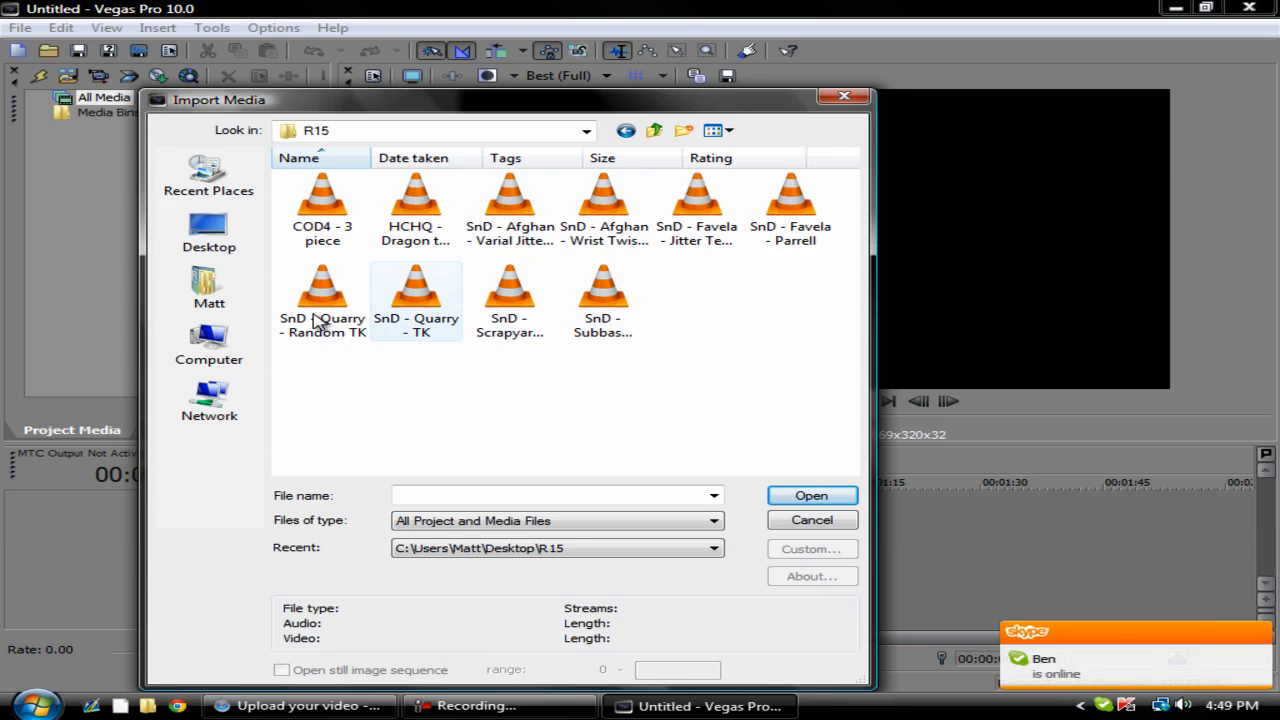
{"action": "left_click", "coordinate": [416, 296]}
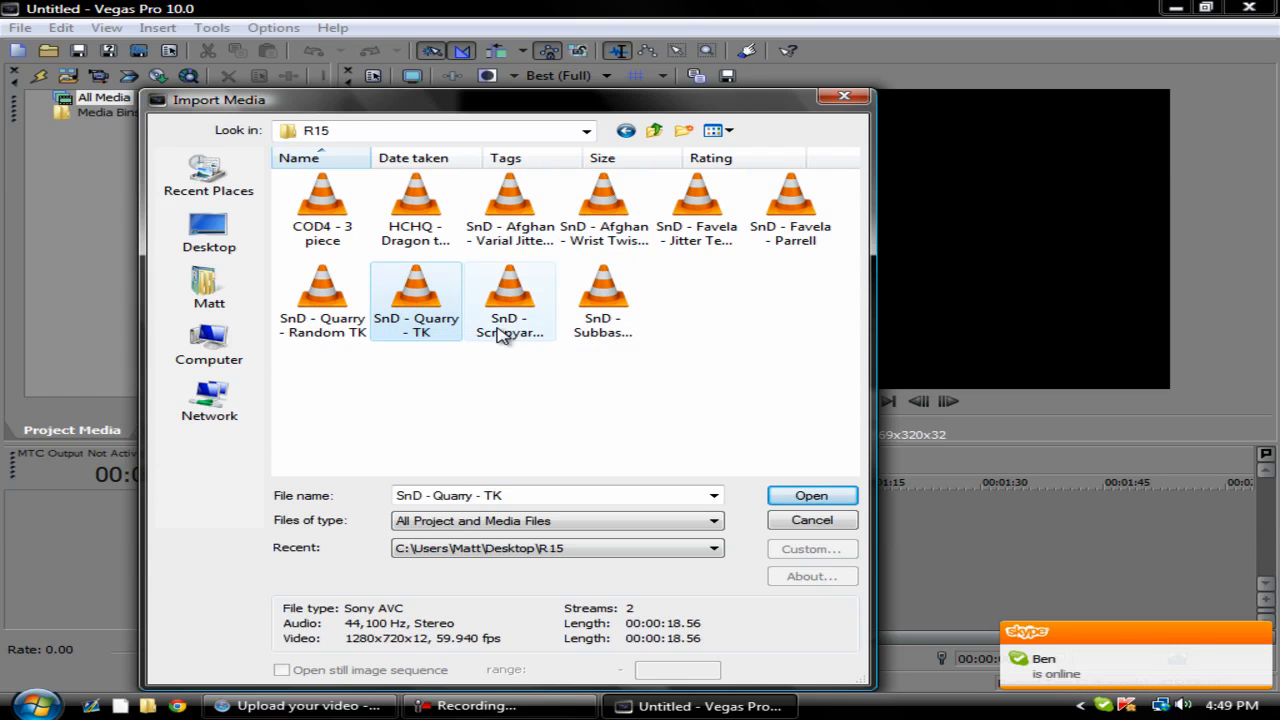
{"action": "left_click", "coordinate": [604, 300]}
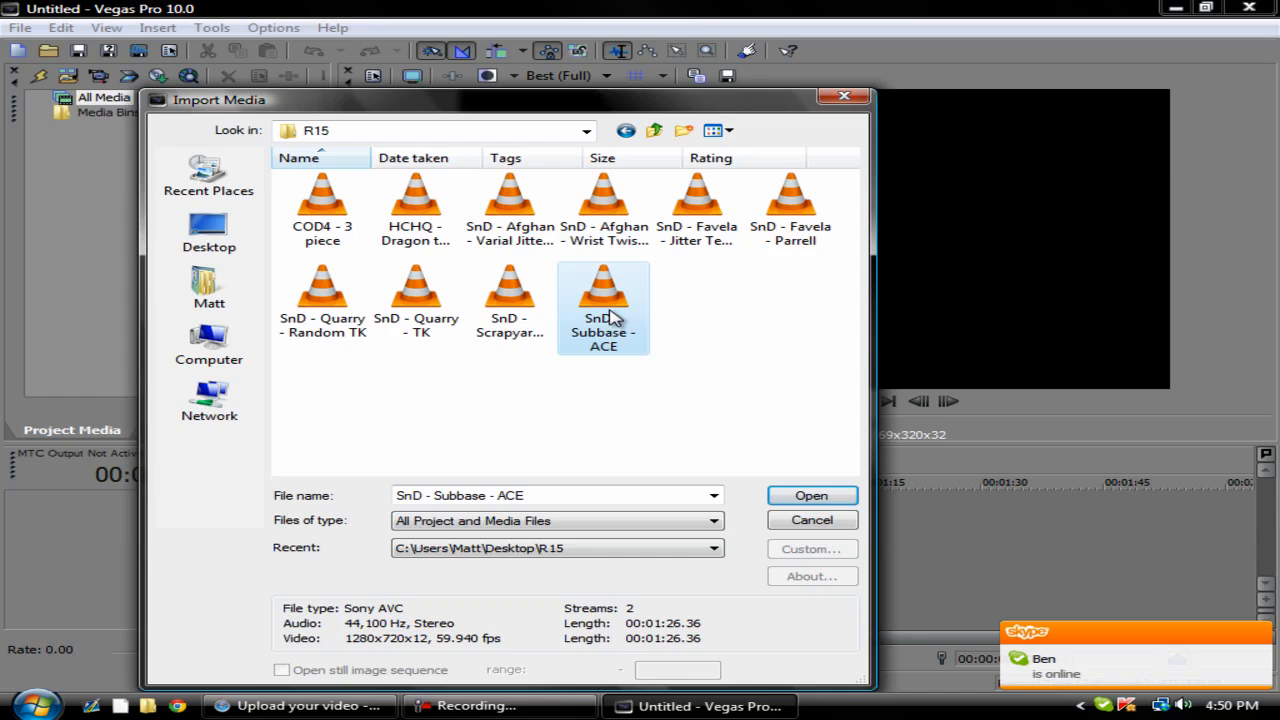
{"action": "left_click", "coordinate": [810, 496]}
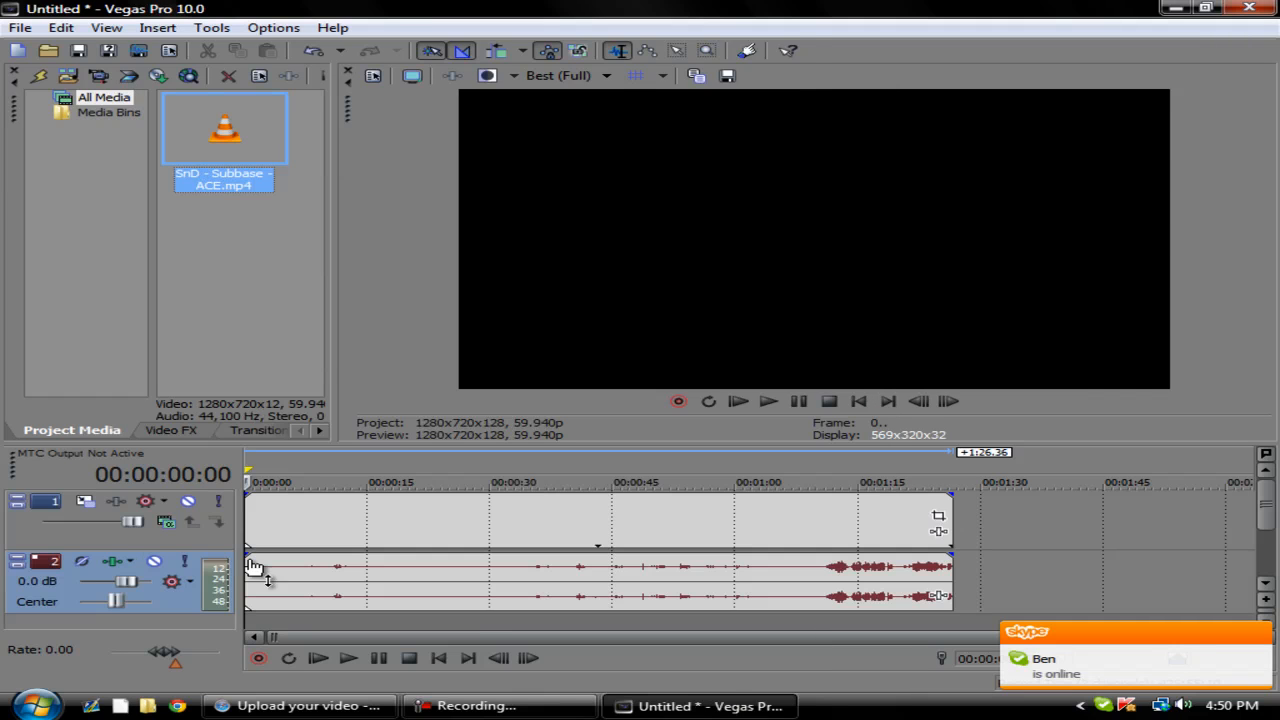
- Import the e-dubble MP3 from Downloads onto an audio track after the Subbase clip
{"action": "left_click", "coordinate": [20, 28]}
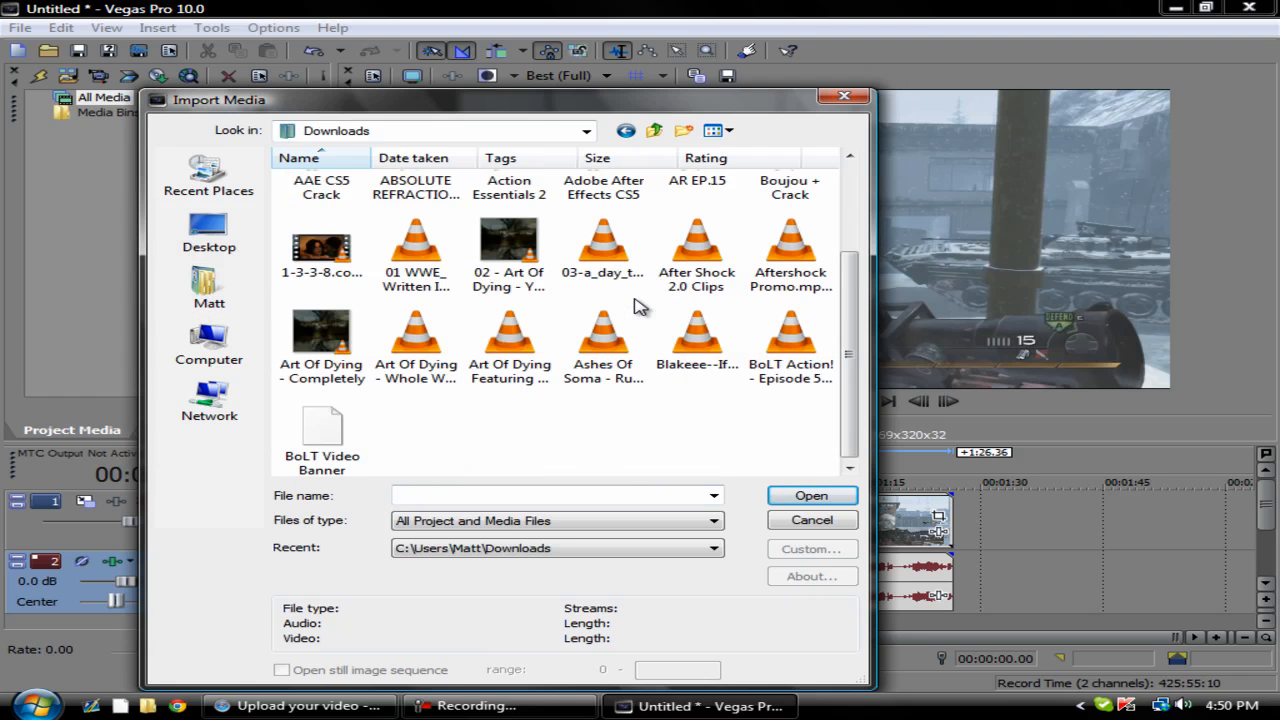
{"action": "scroll", "scroll_direction": "down", "scroll_amount": 3}
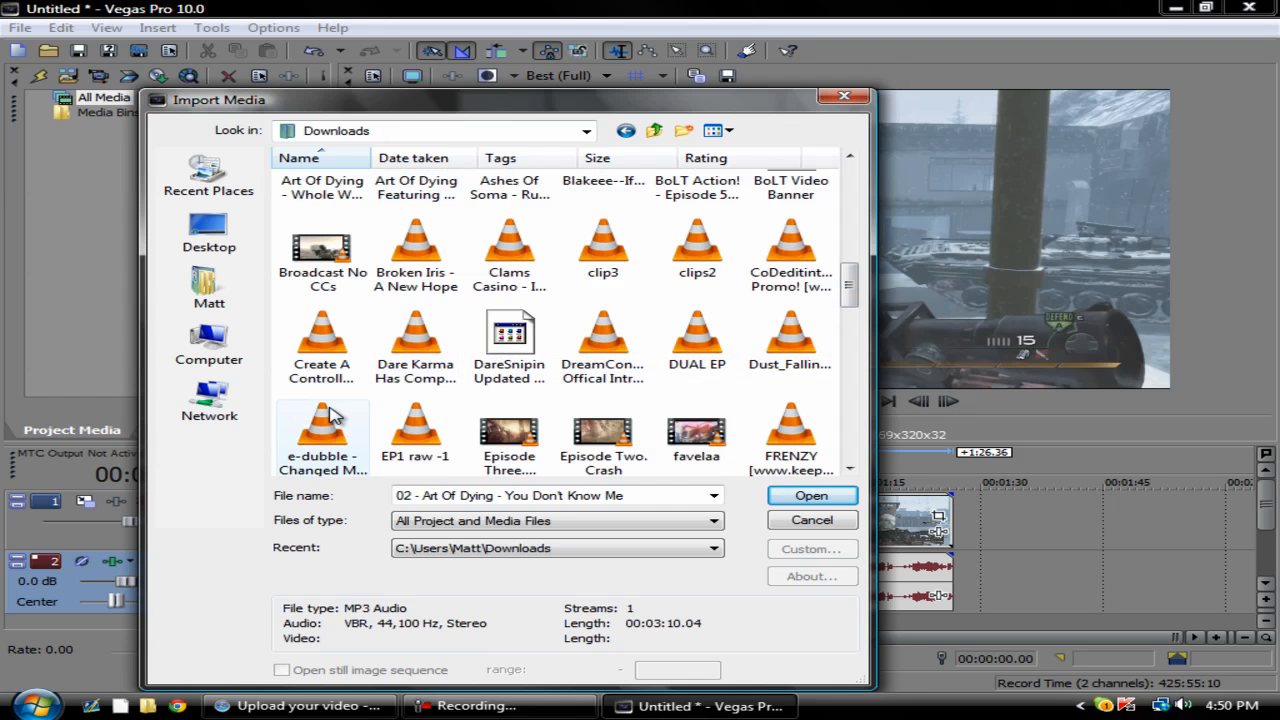
{"action": "left_click", "coordinate": [812, 496]}
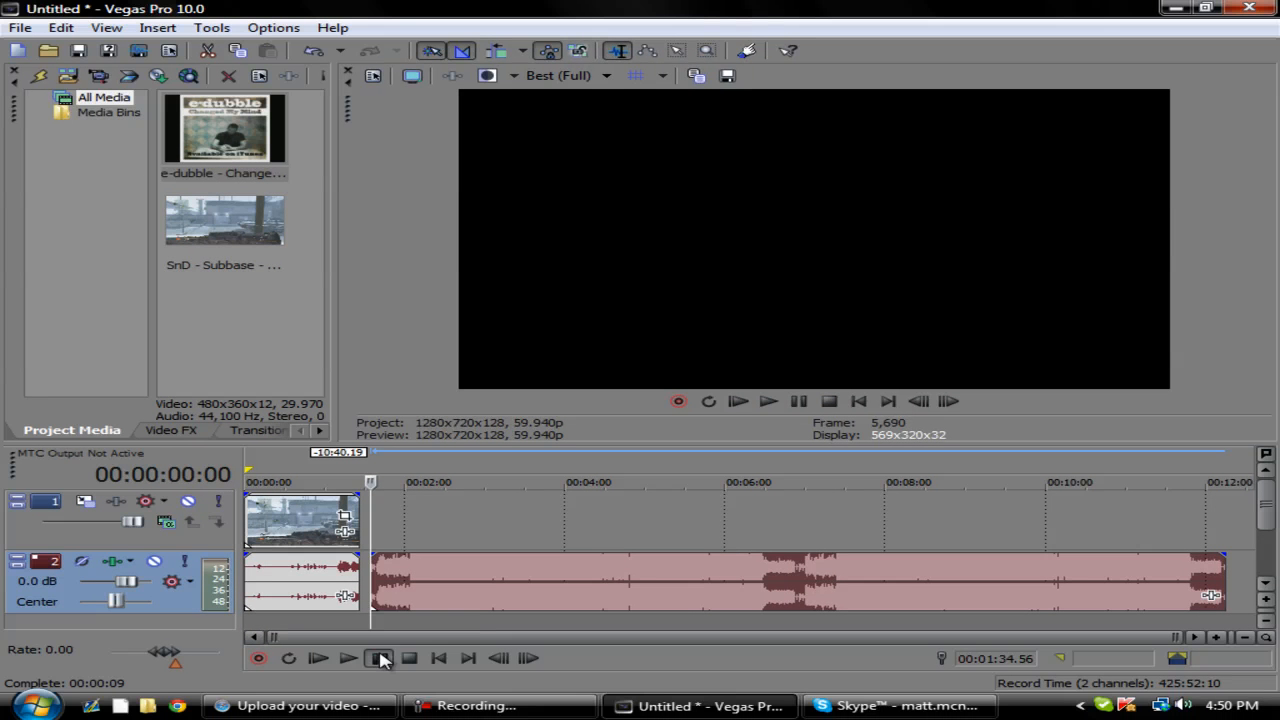
{"action": "left_click", "coordinate": [348, 656]}
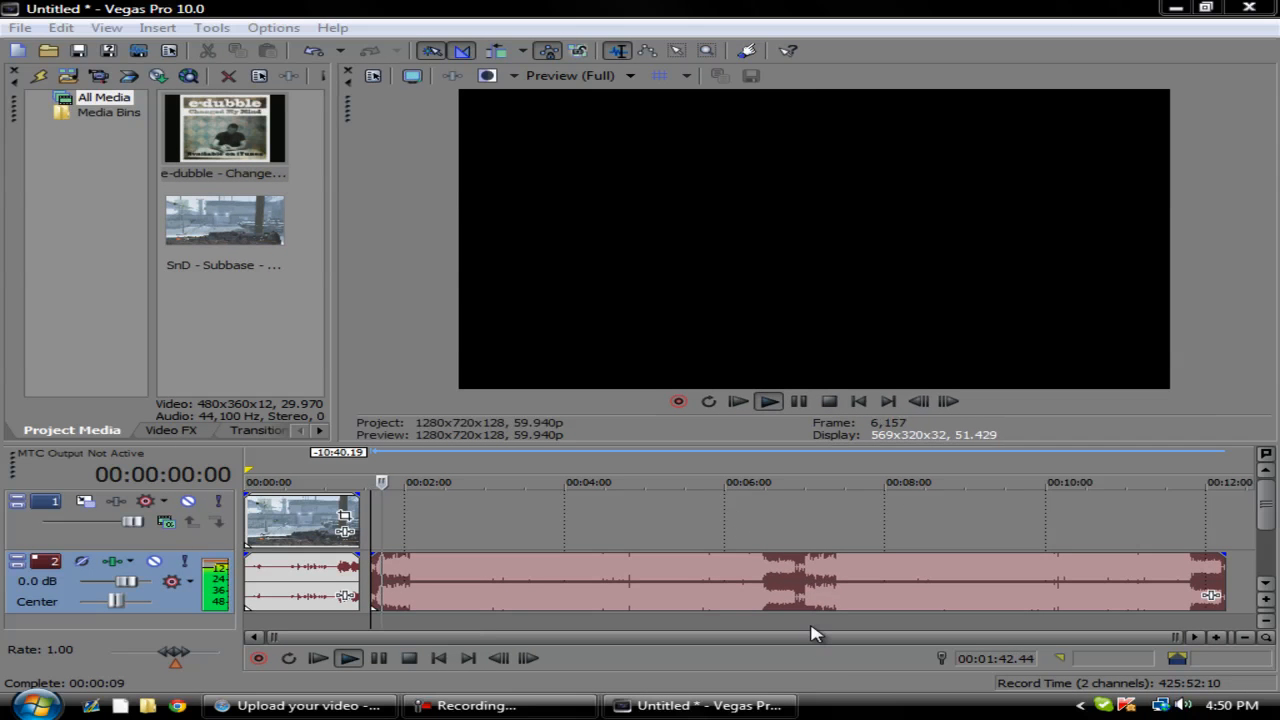
{"action": "left_click", "coordinate": [348, 658]}
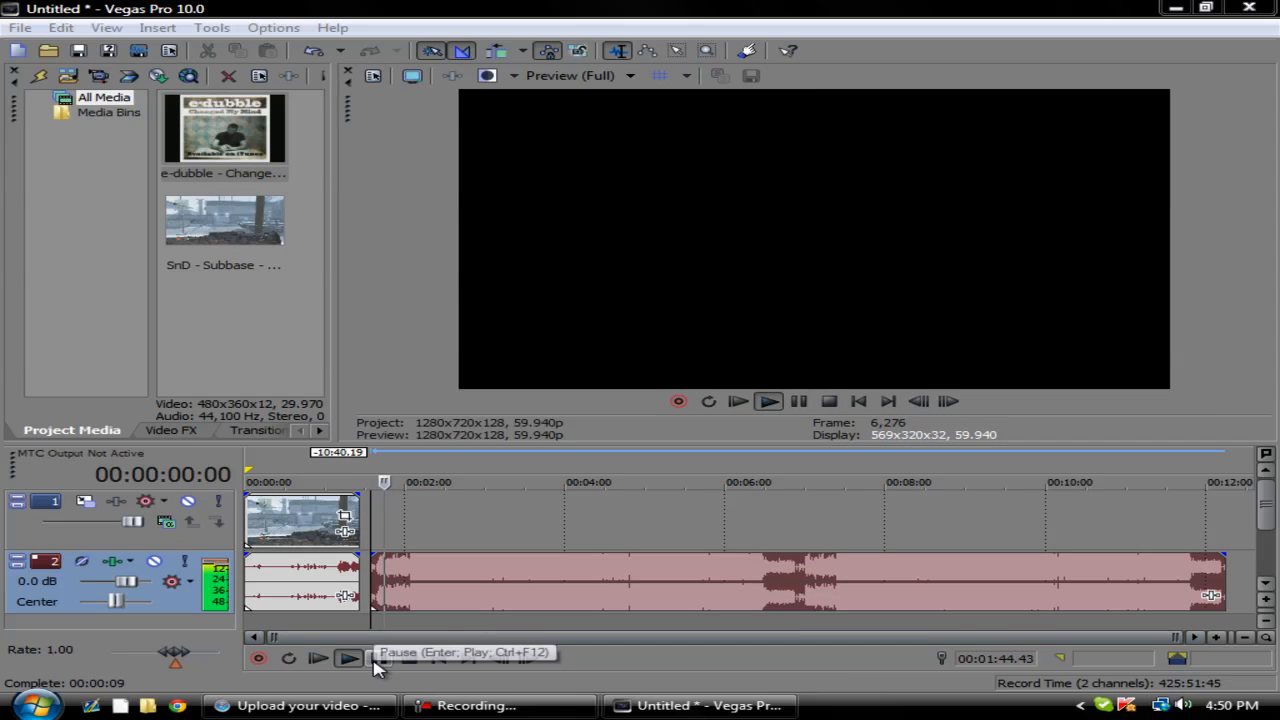
{"action": "left_click", "coordinate": [378, 658]}
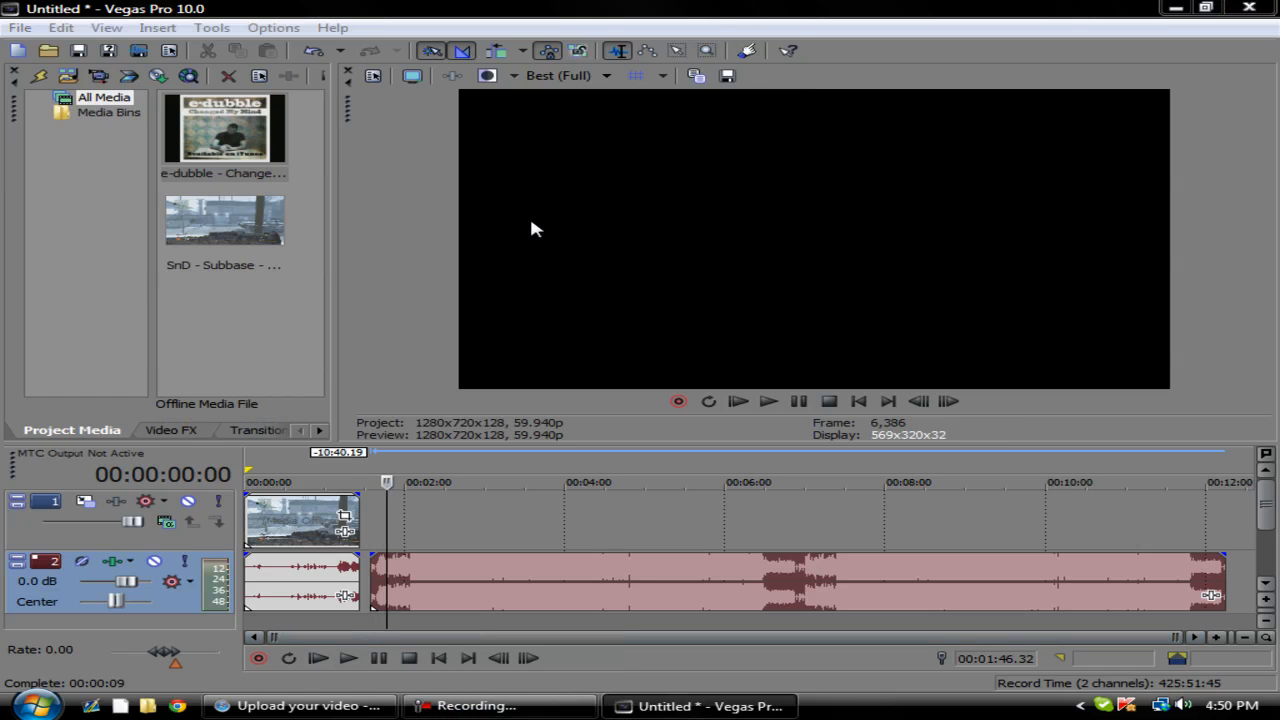
{"action": "mouse_move", "coordinate": [538, 282]}
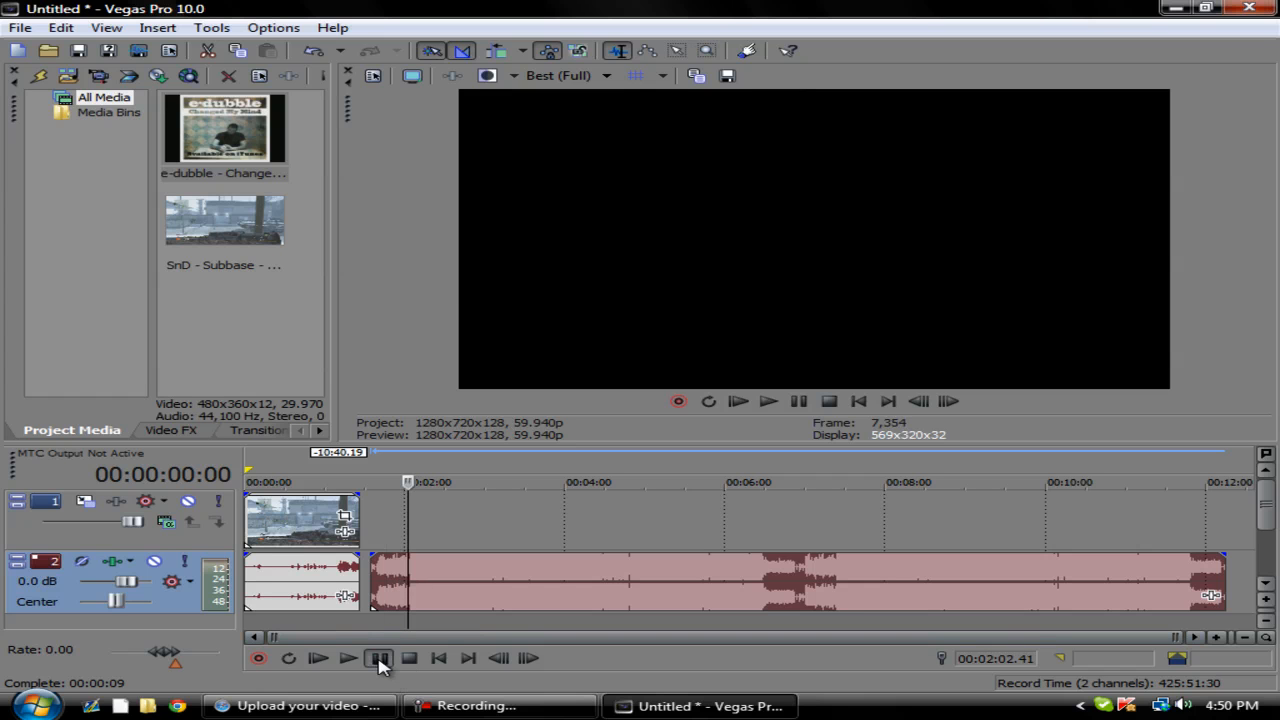
{"action": "left_click", "coordinate": [348, 658]}
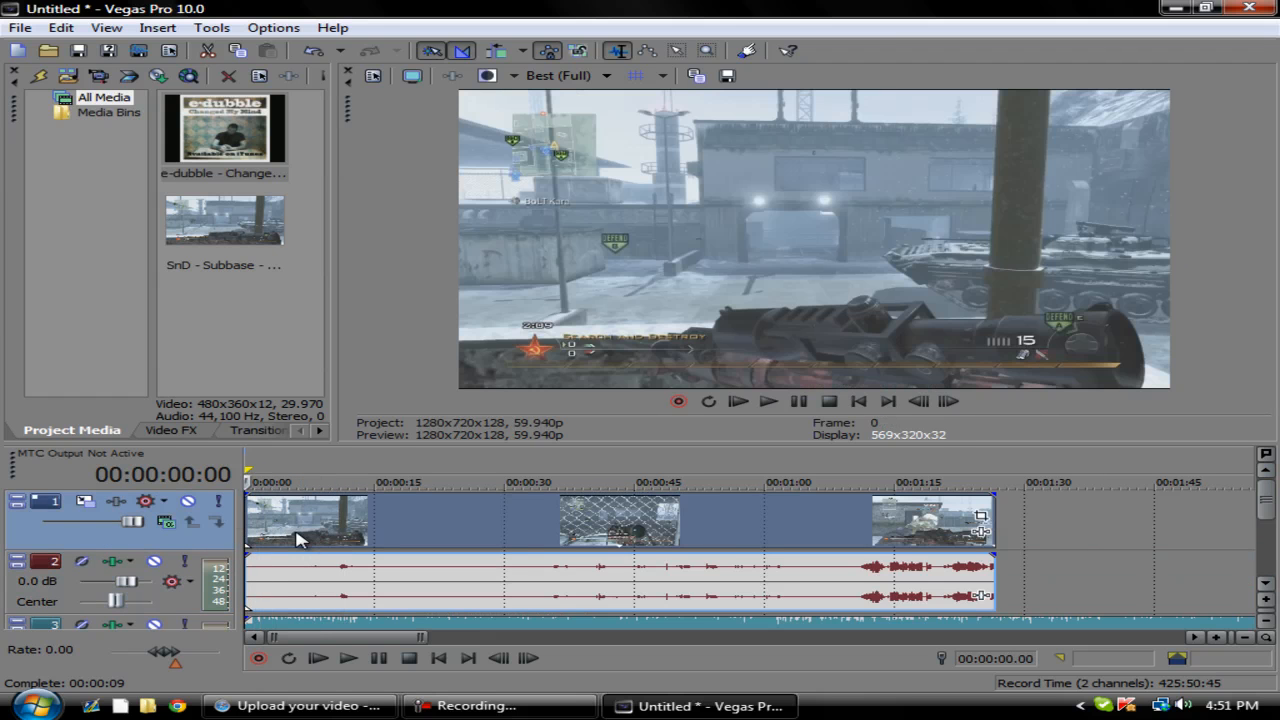
- Remove the long Subbase gameplay event from the timeline
{"action": "right_click", "coordinate": [304, 520]}
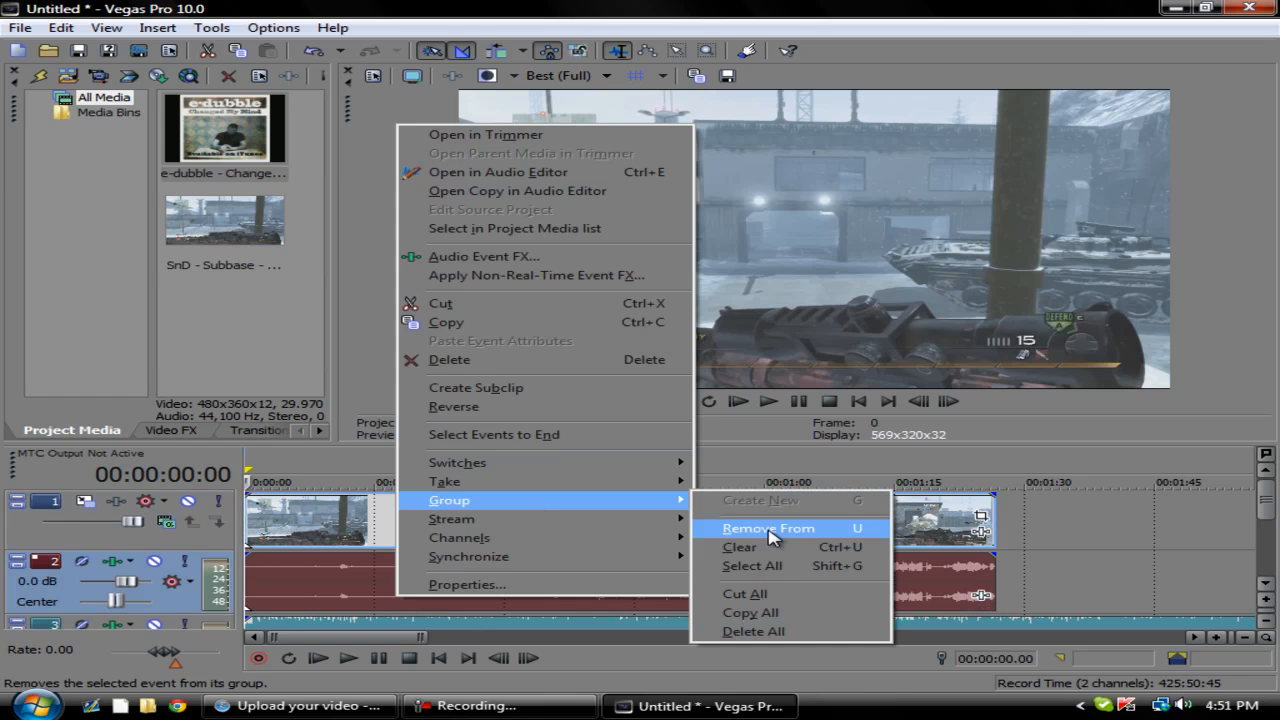
{"action": "left_click", "coordinate": [768, 528]}
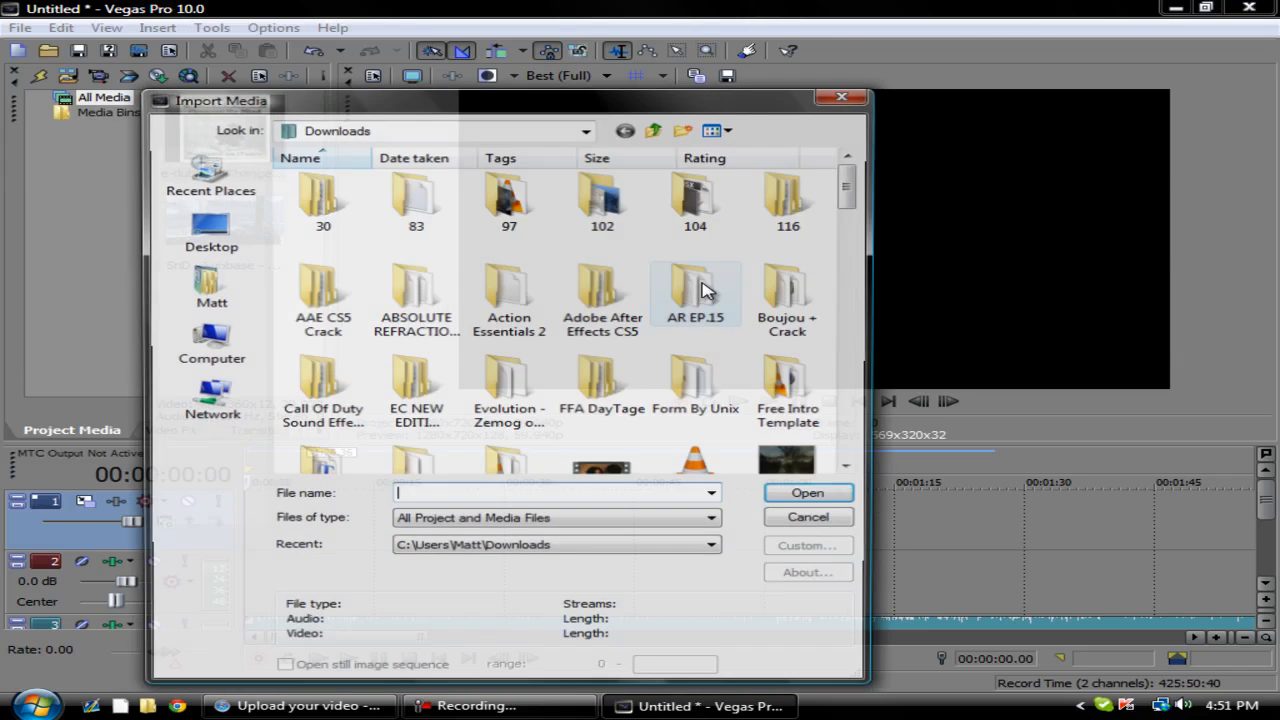
- Import the COD4 - 3 piece clip from the R15 folder onto the timeline
{"action": "left_click", "coordinate": [210, 230]}
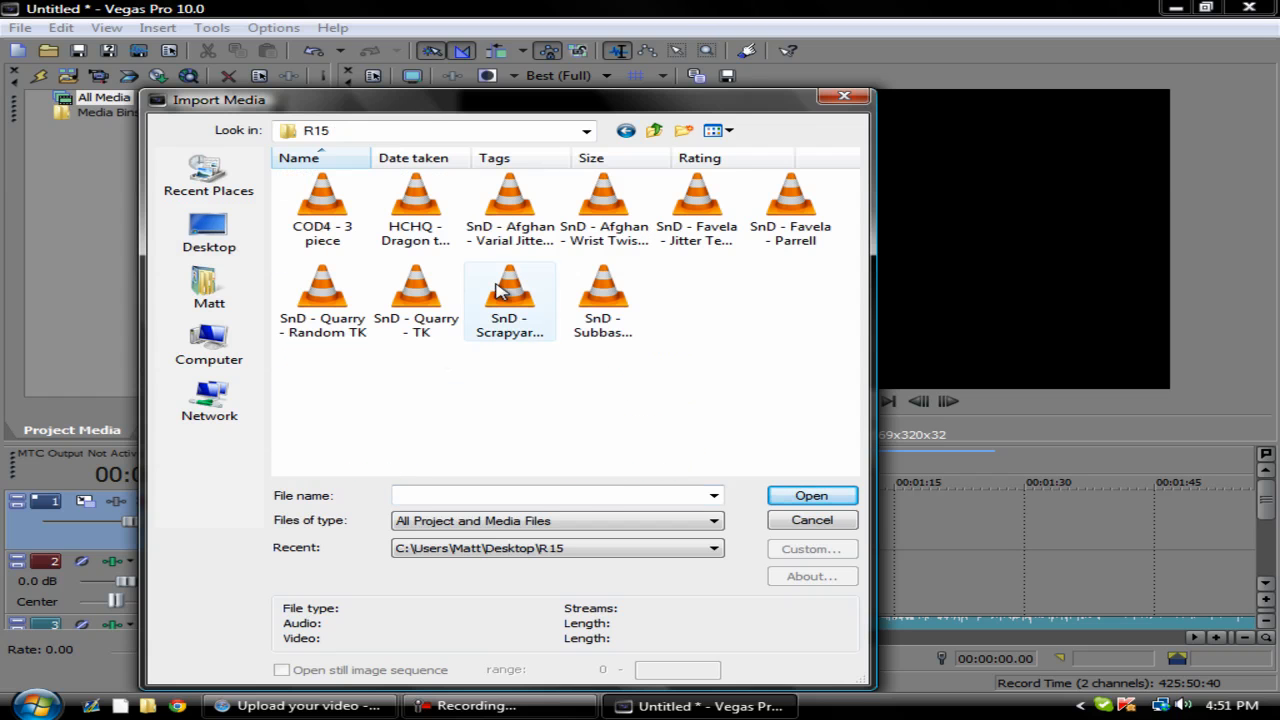
{"action": "left_click", "coordinate": [416, 210]}
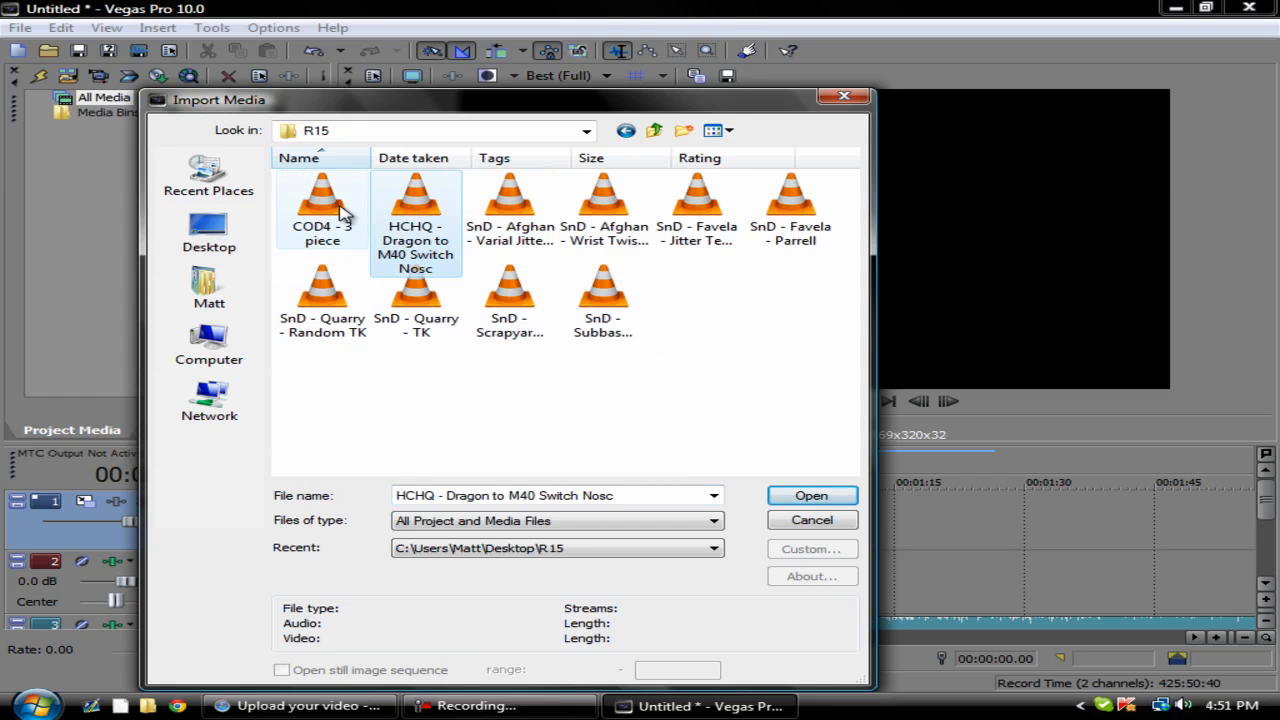
{"action": "left_click", "coordinate": [812, 496]}
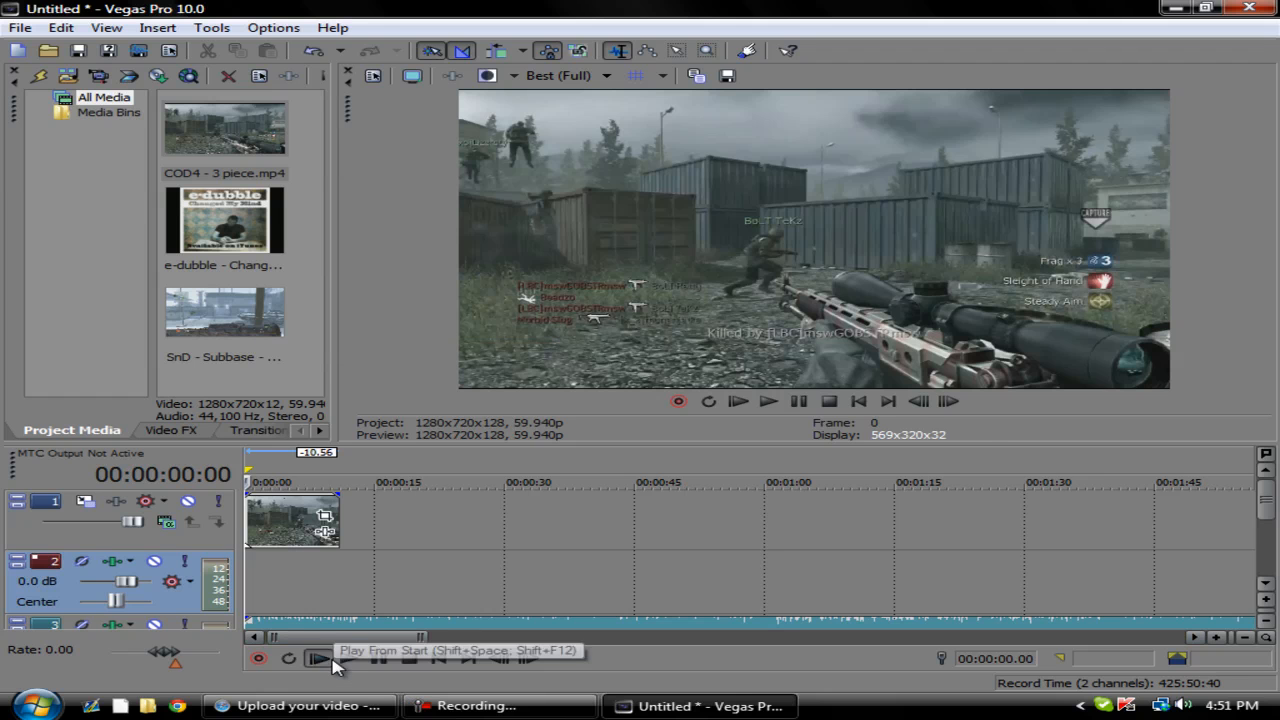
- Play through the project dropping markers 1–10 on the song's beats, then stop
{"action": "left_click", "coordinate": [348, 656]}
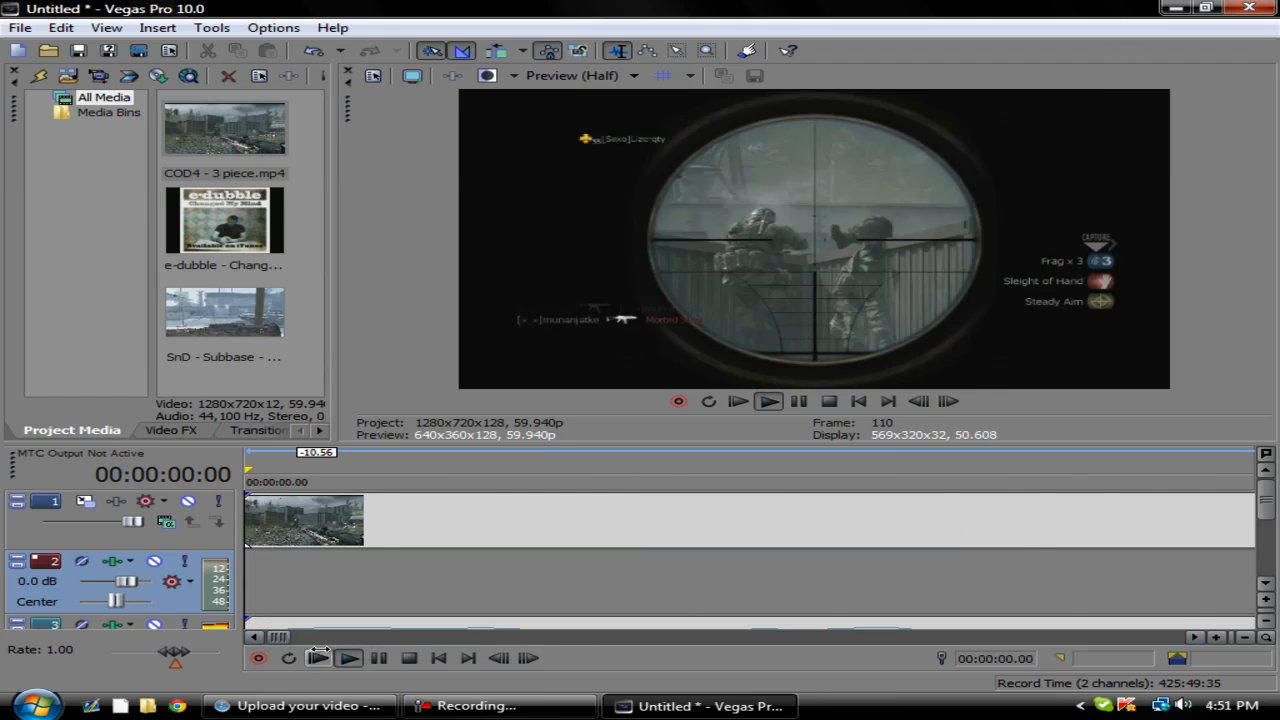
{"action": "left_click", "coordinate": [348, 656]}
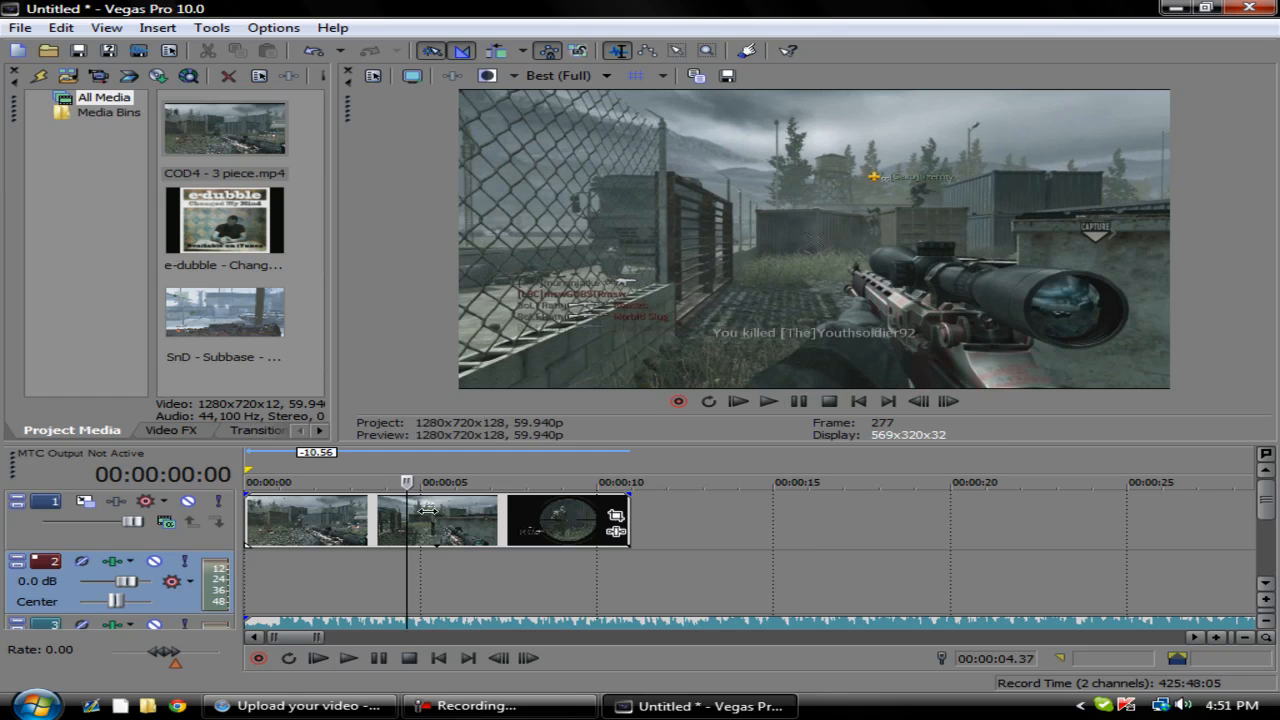
{"action": "left_click", "coordinate": [348, 656]}
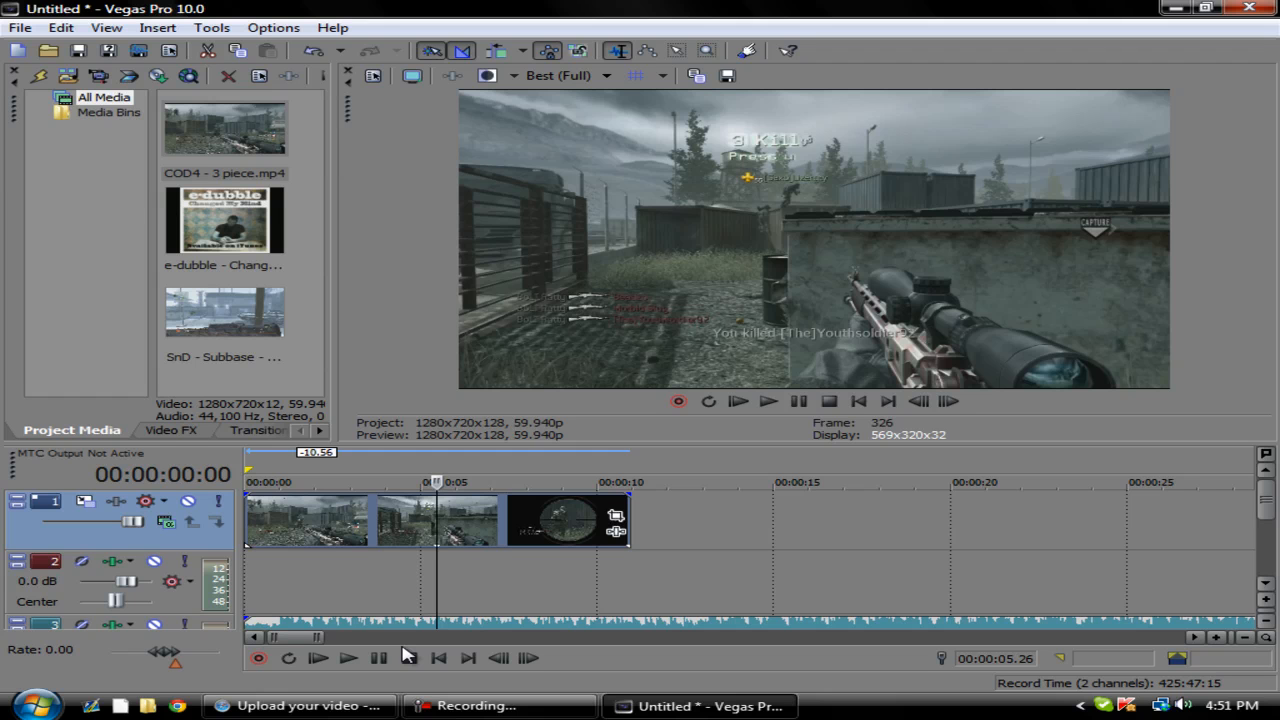
{"action": "left_click", "coordinate": [348, 658]}
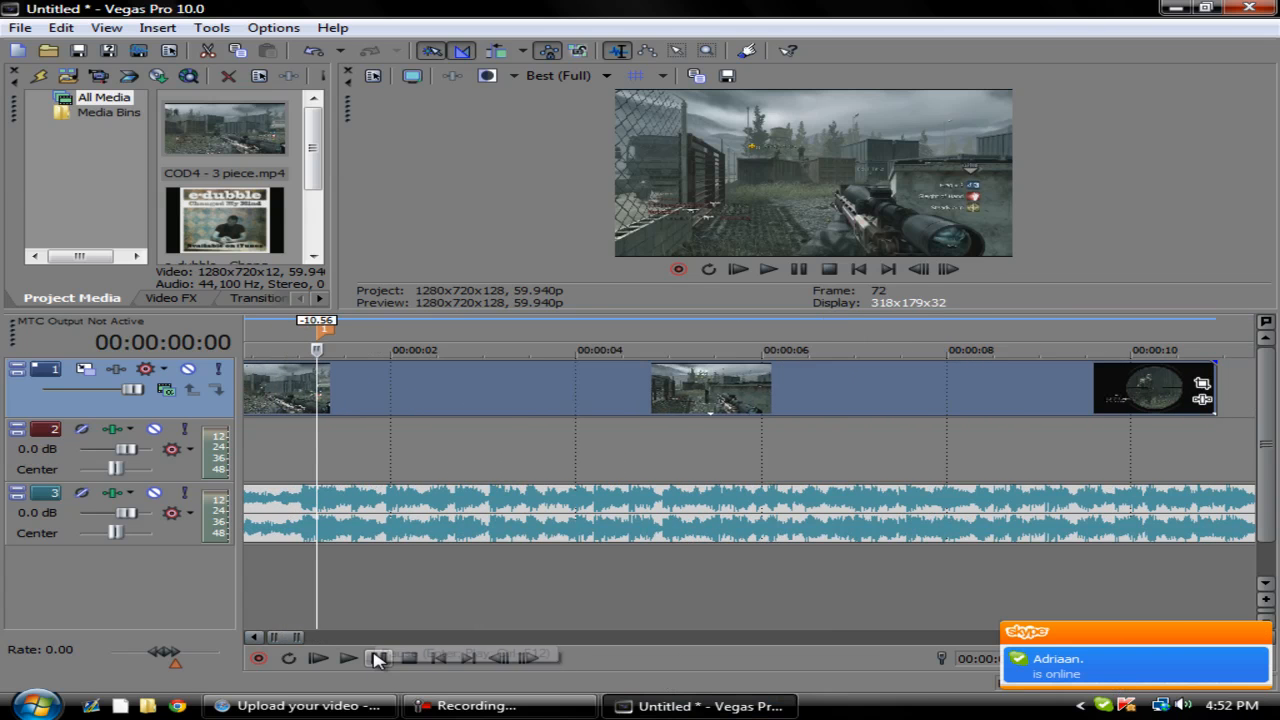
{"action": "left_click", "coordinate": [348, 656]}
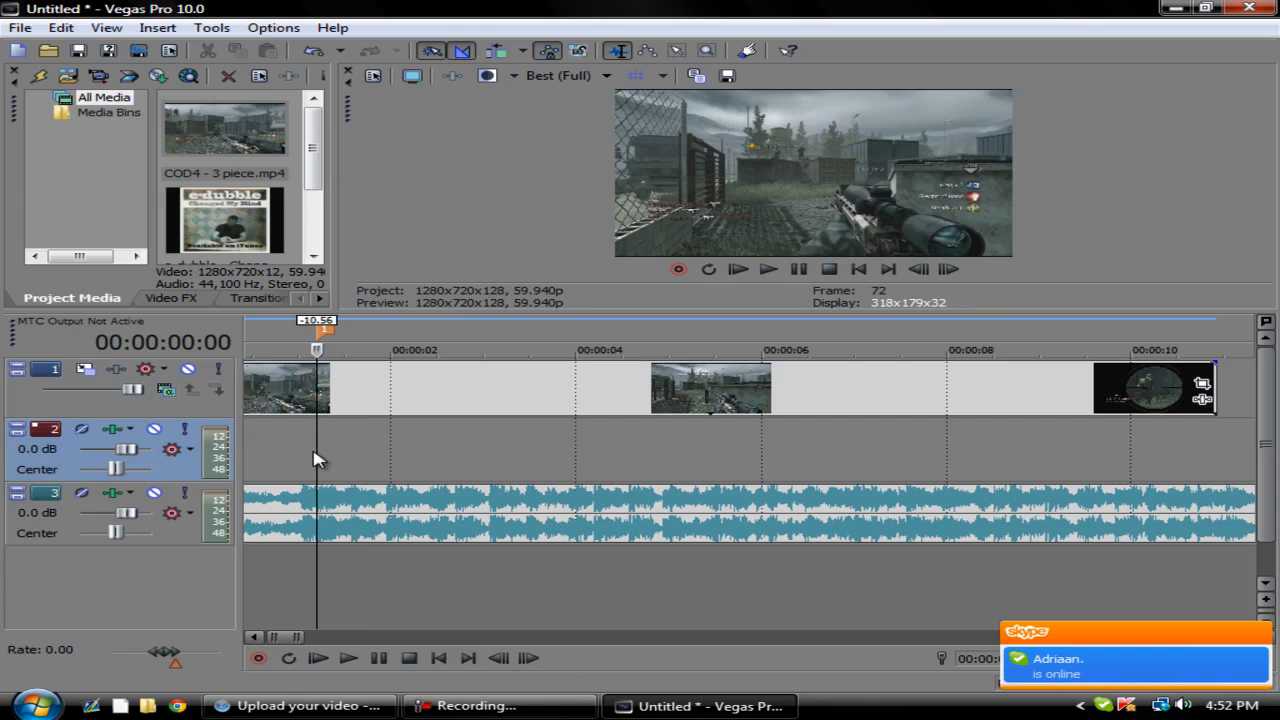
{"action": "left_click", "coordinate": [348, 656]}
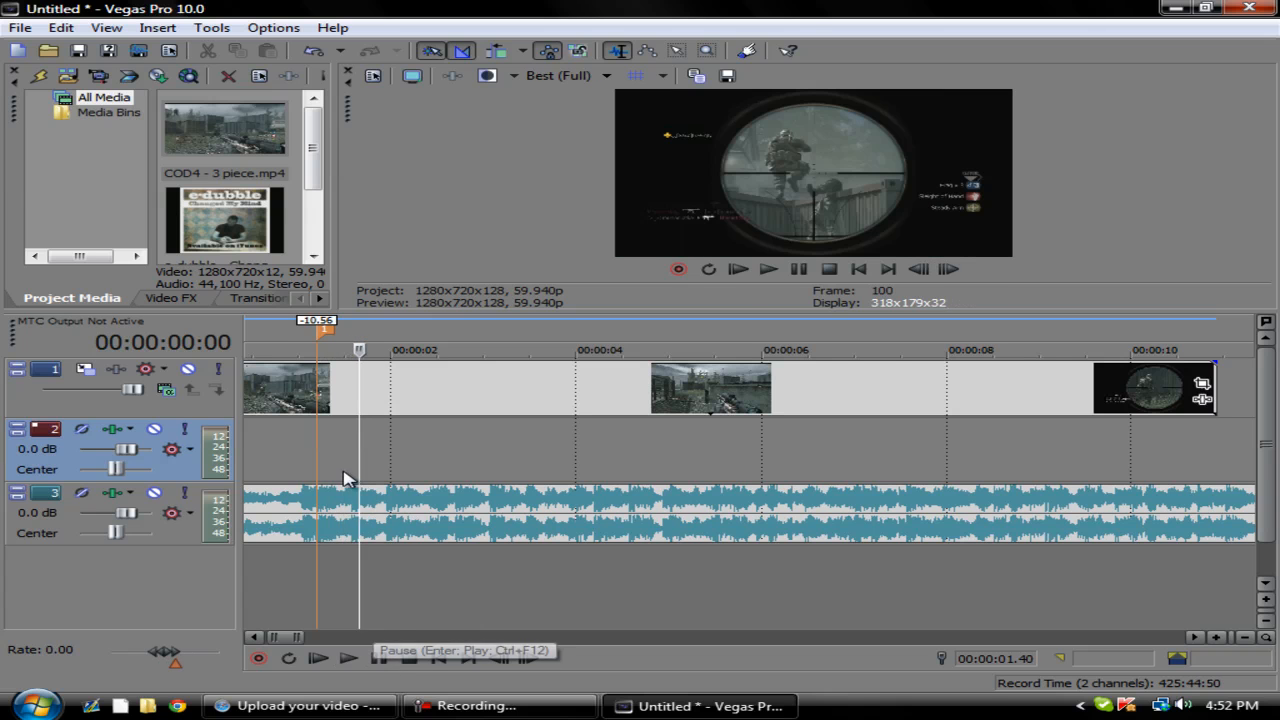
{"action": "left_click", "coordinate": [348, 656]}
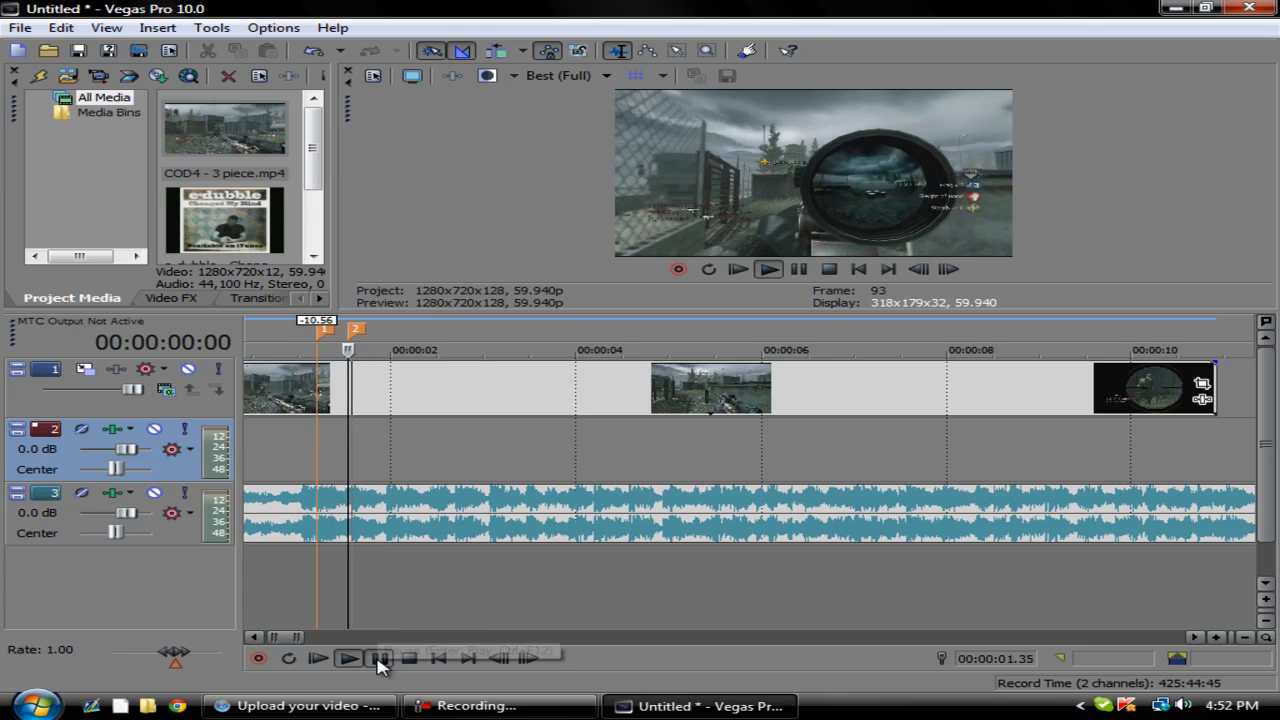
{"action": "left_click", "coordinate": [378, 658]}
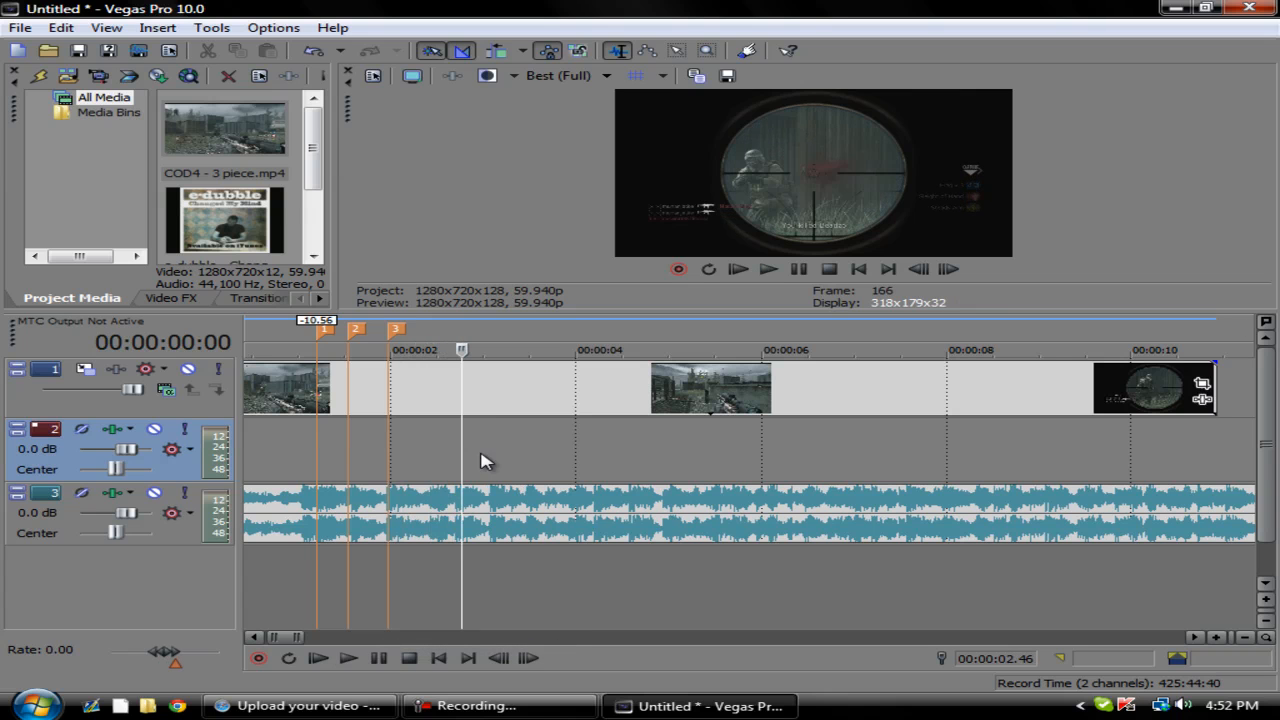
{"action": "left_click", "coordinate": [378, 656]}
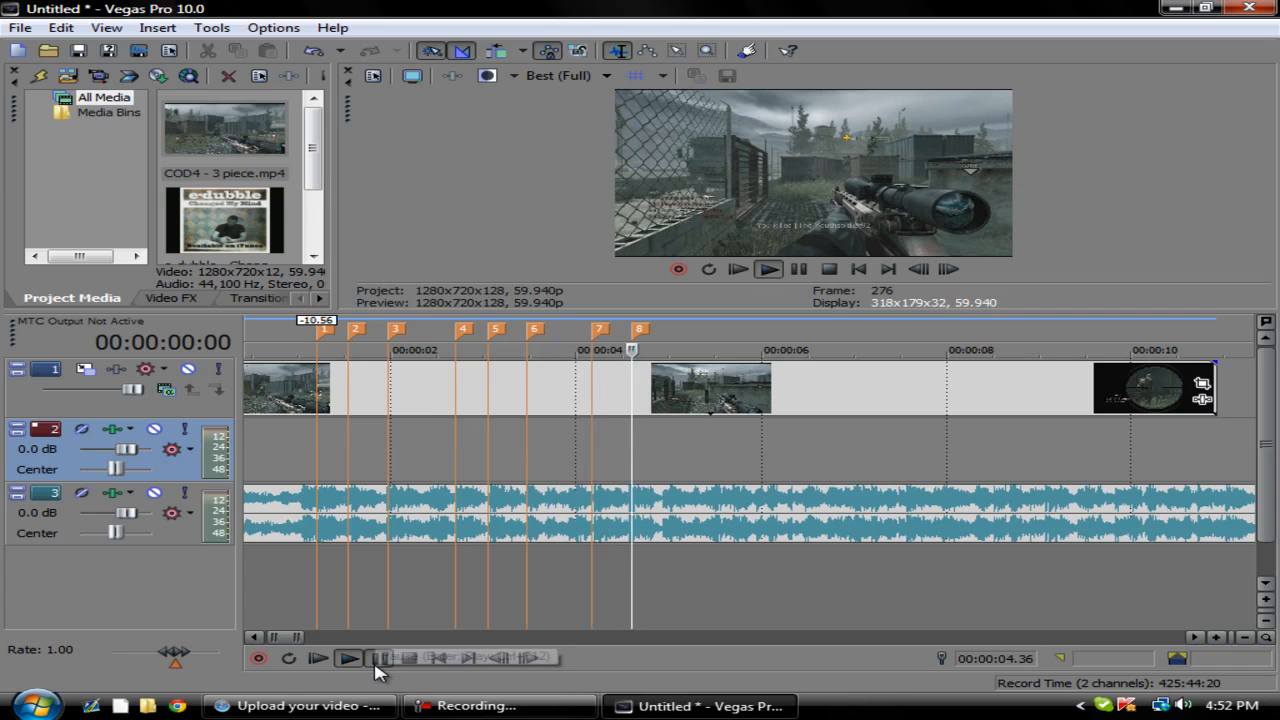
{"action": "left_click", "coordinate": [348, 656]}
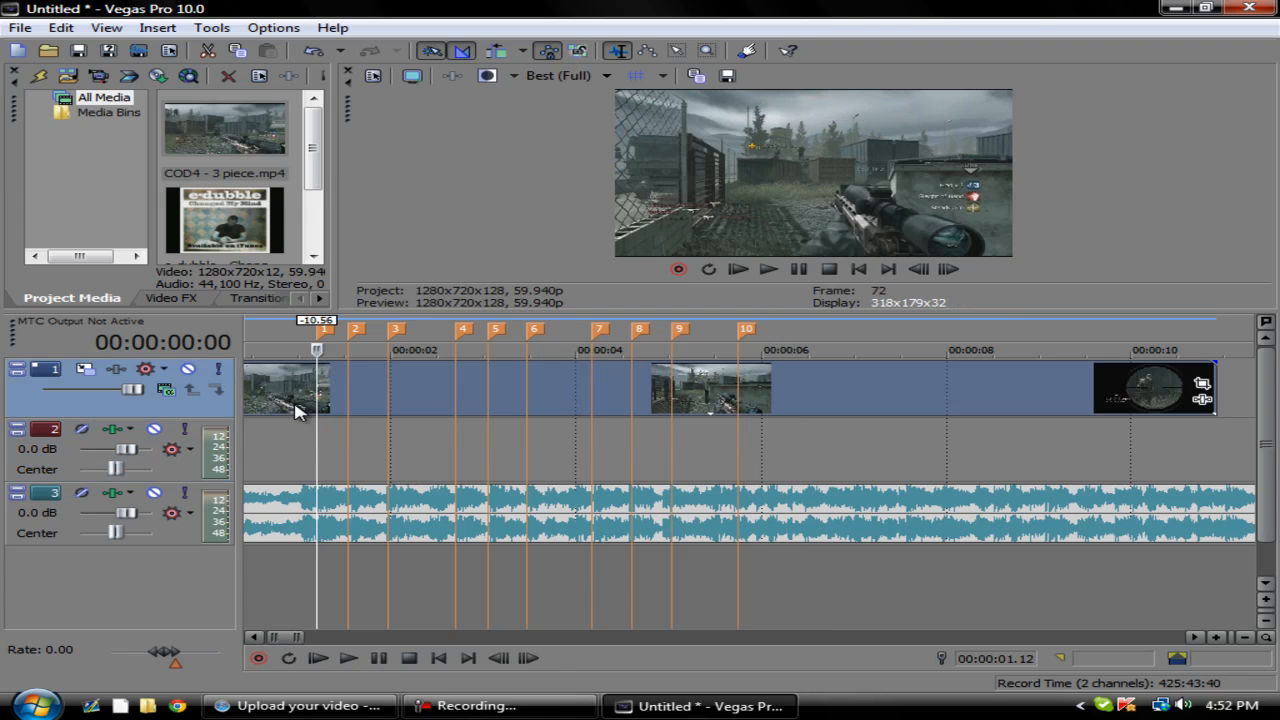
{"action": "mouse_move", "coordinate": [930, 316]}
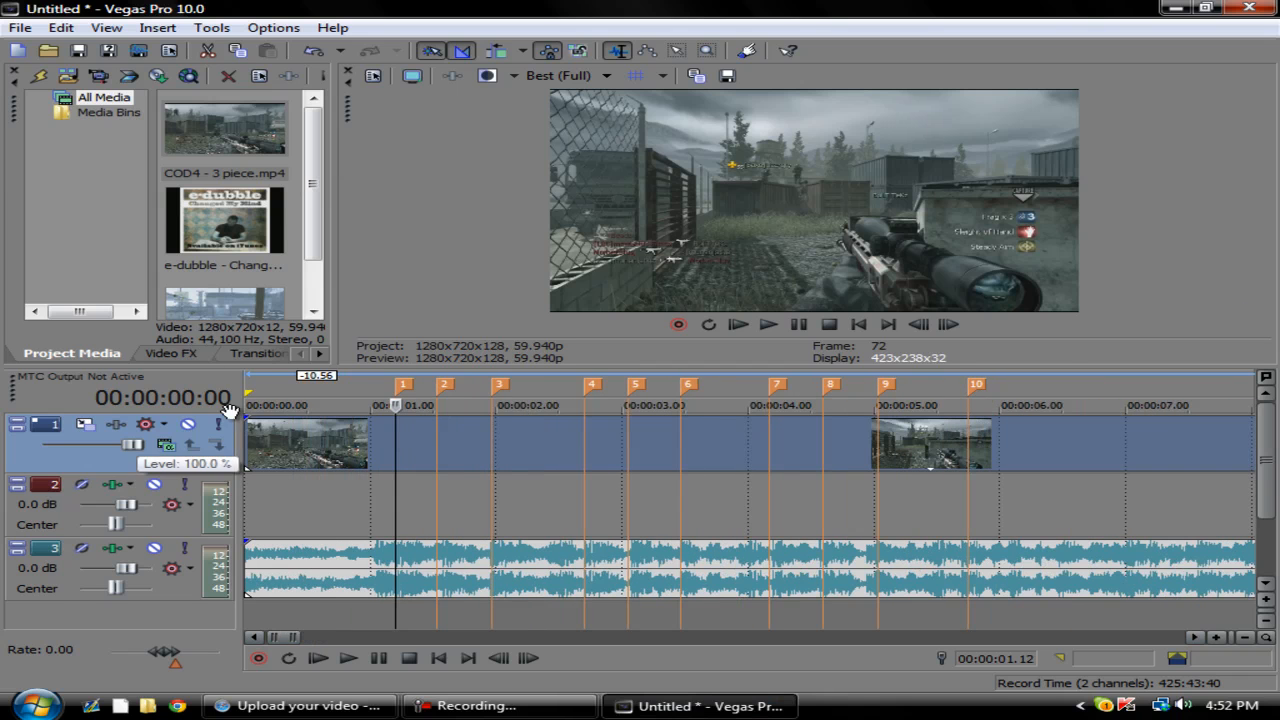
{"action": "mouse_move", "coordinate": [830, 436]}
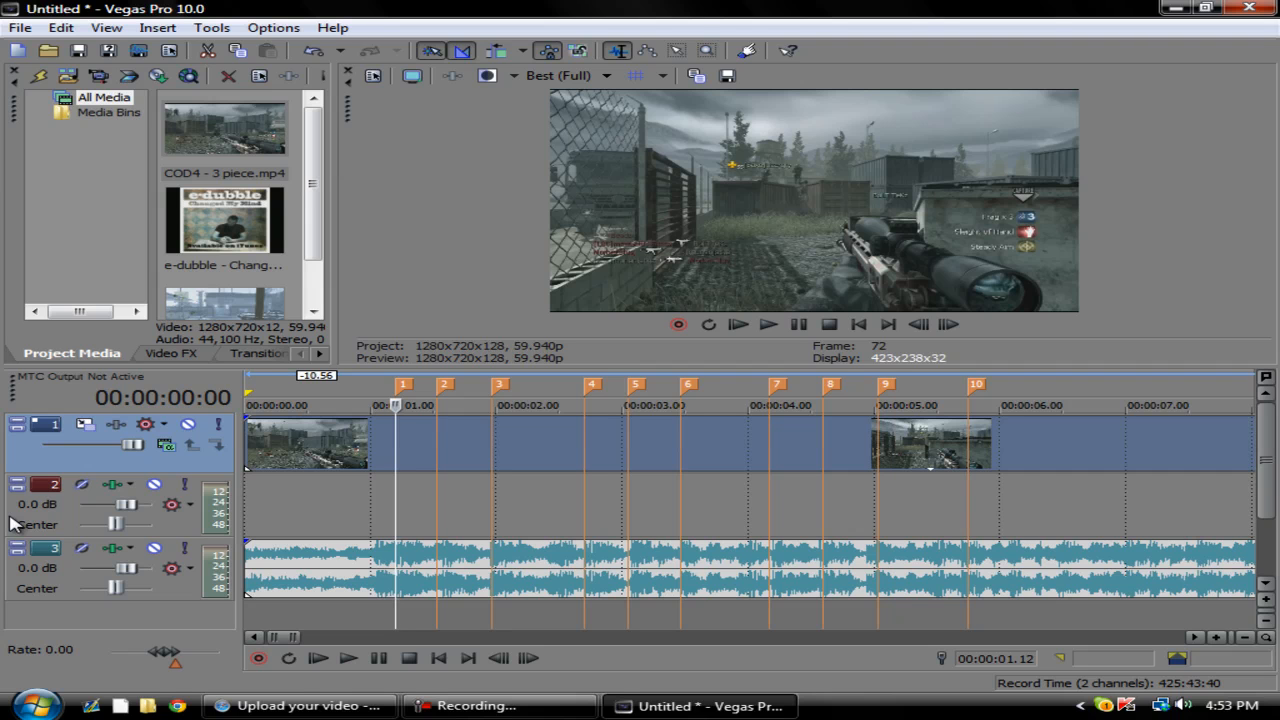
{"action": "mouse_move", "coordinate": [370, 596]}
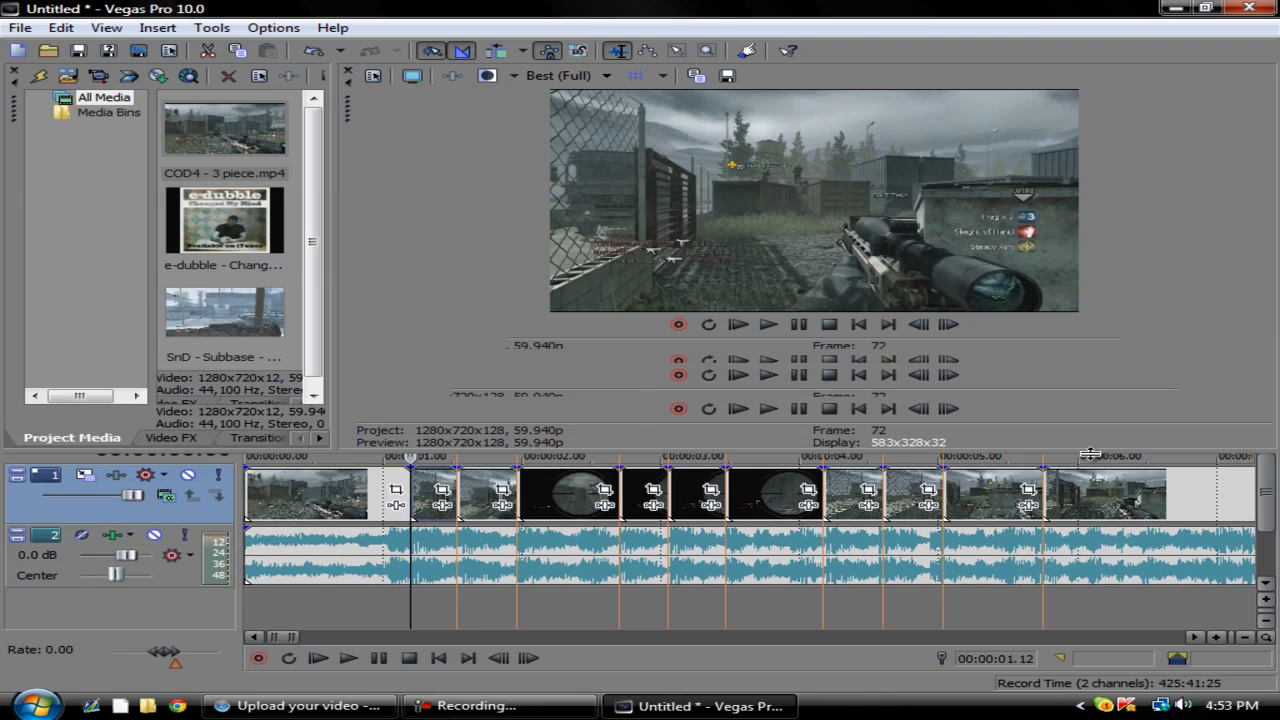
- Drop a Color Curves preset from Video FX onto a COD4 - 3 piece event
{"action": "left_click", "coordinate": [172, 442]}
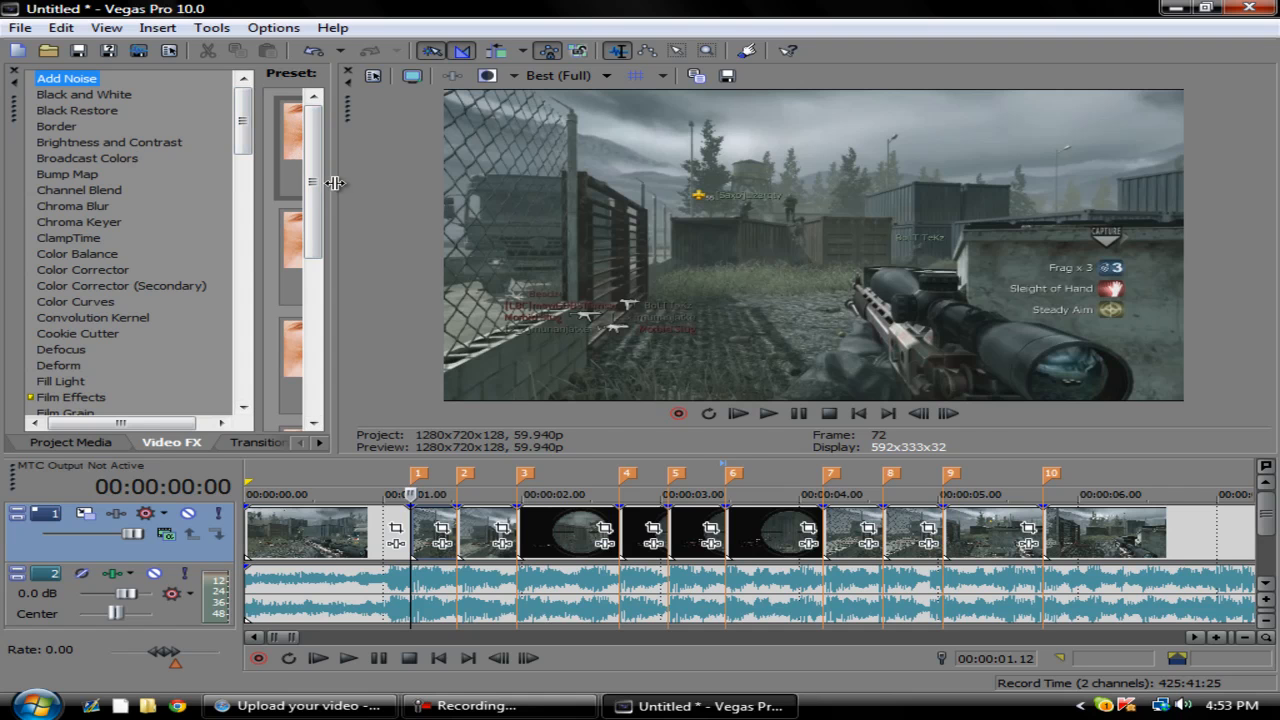
{"action": "left_click", "coordinate": [76, 300]}
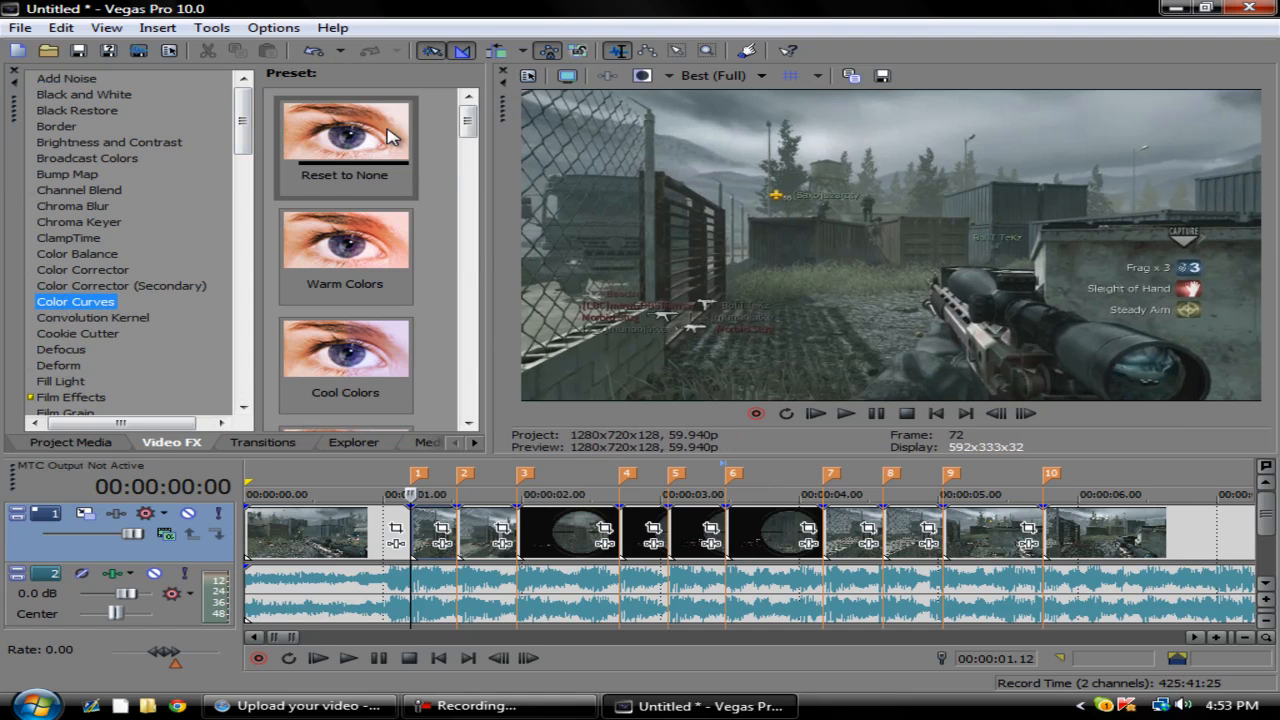
{"action": "left_click", "coordinate": [344, 140]}
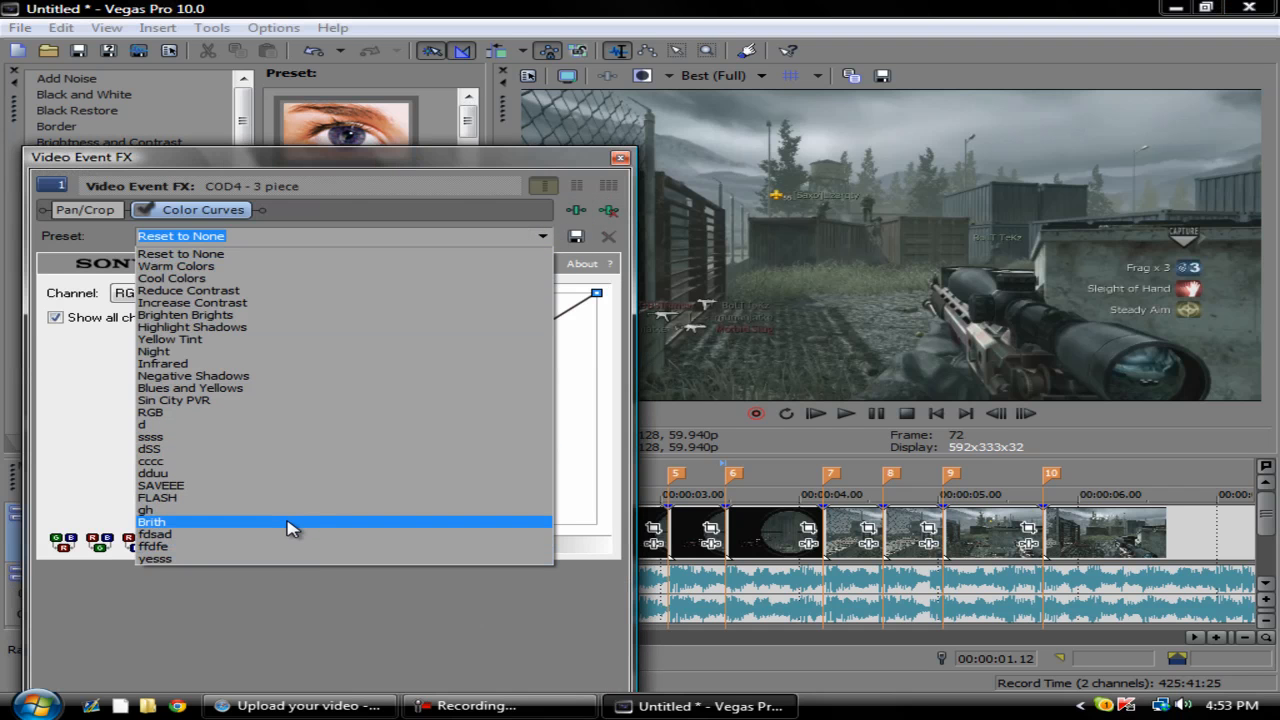
- Bend the curve upward to brighten the event, then apply the saved Brith preset
{"action": "left_click", "coordinate": [156, 510]}
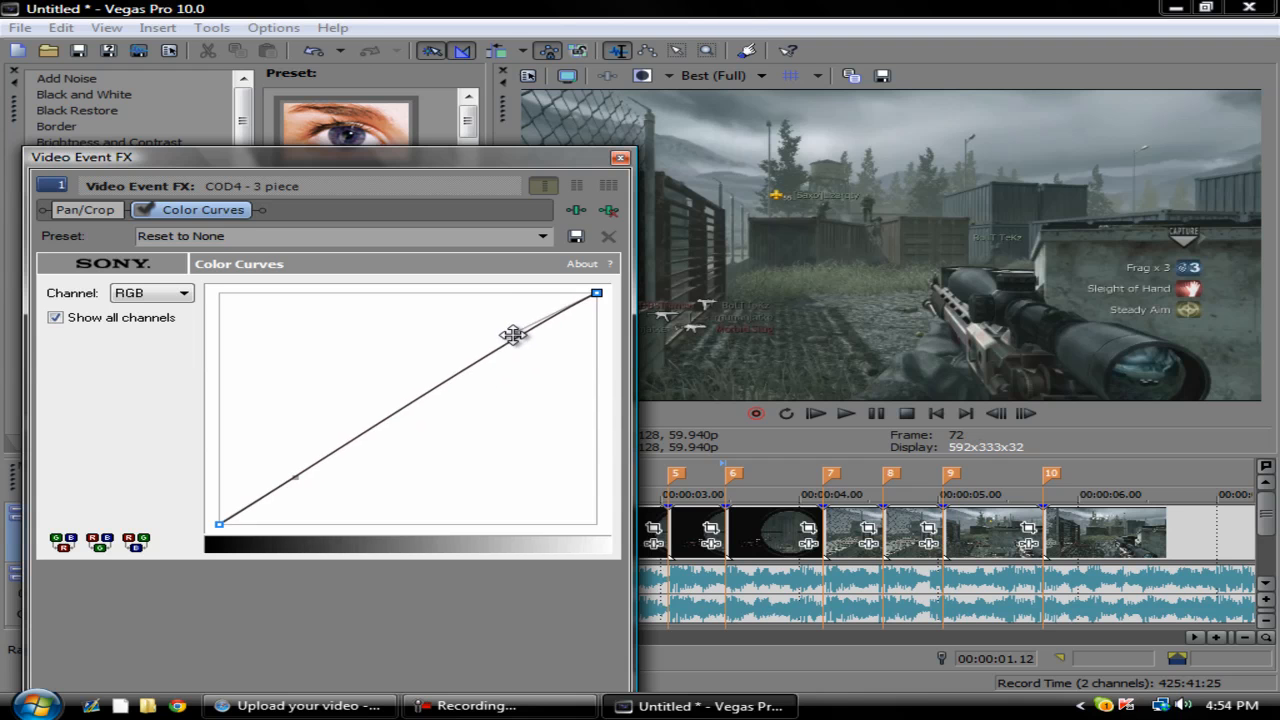
{"action": "left_click_drag", "start_coordinate": [512, 336], "coordinate": [408, 292]}
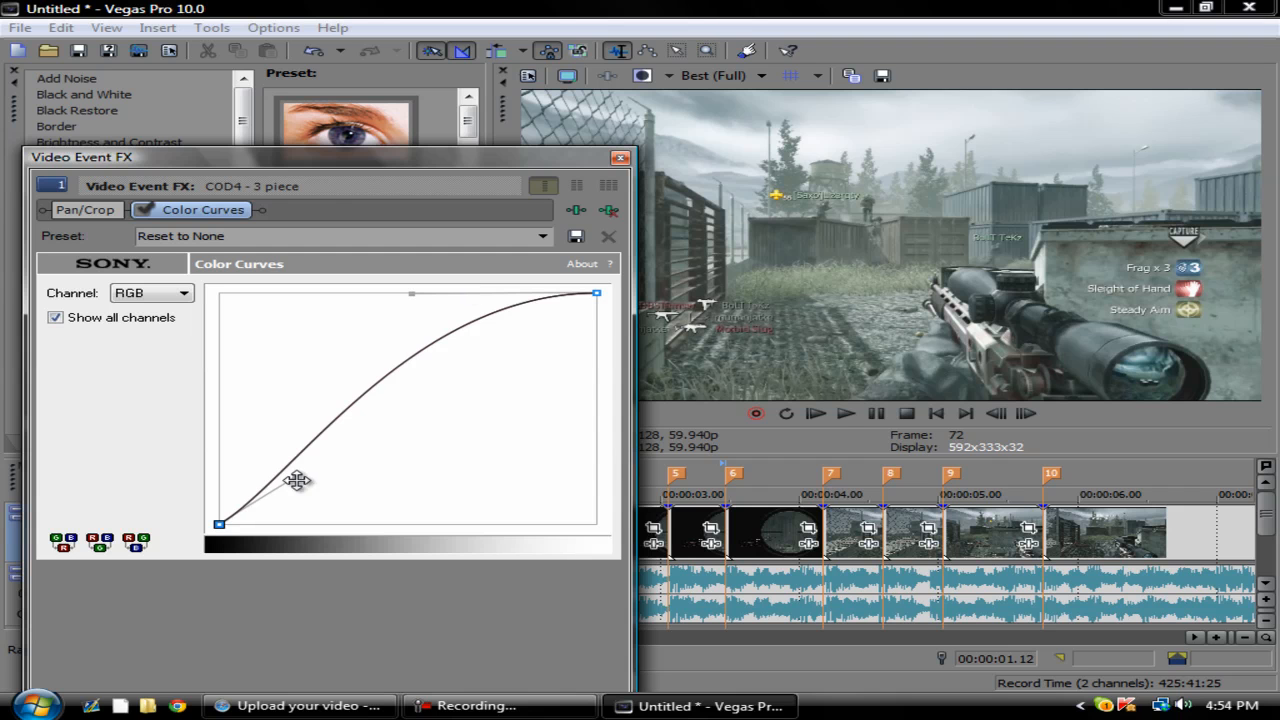
{"action": "left_click_drag", "start_coordinate": [296, 480], "coordinate": [258, 462]}
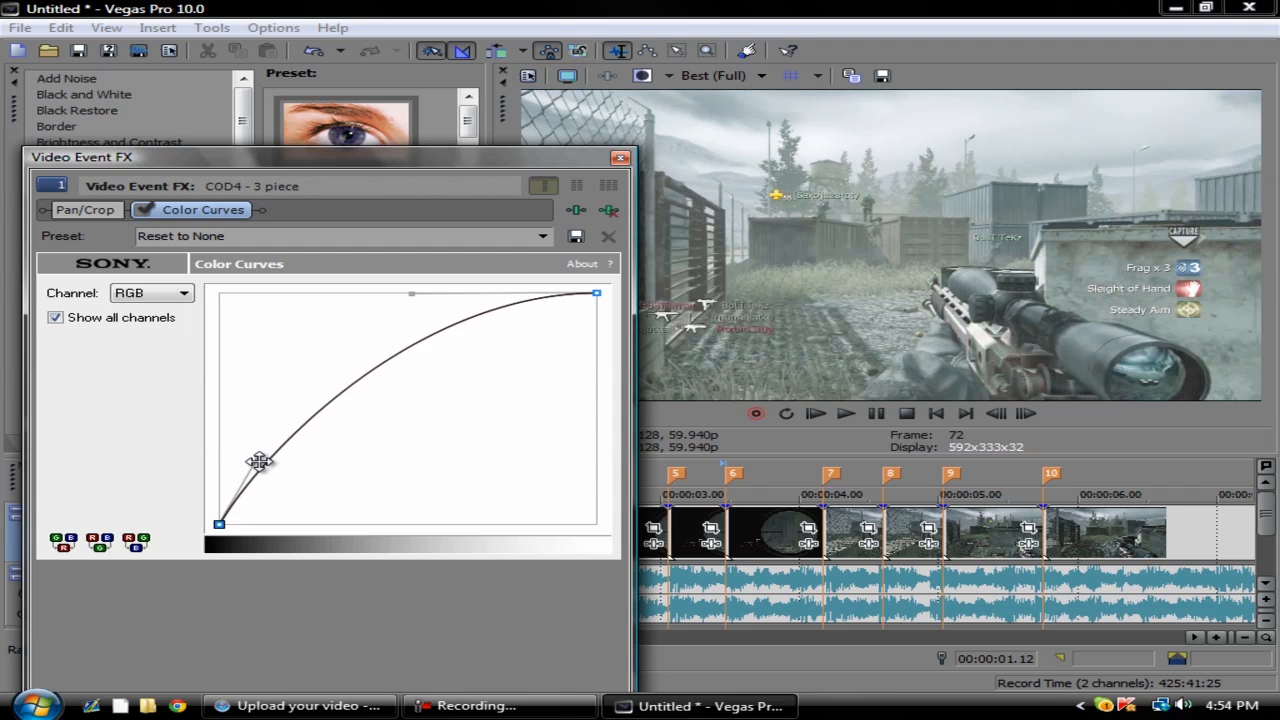
{"action": "mouse_move", "coordinate": [376, 336]}
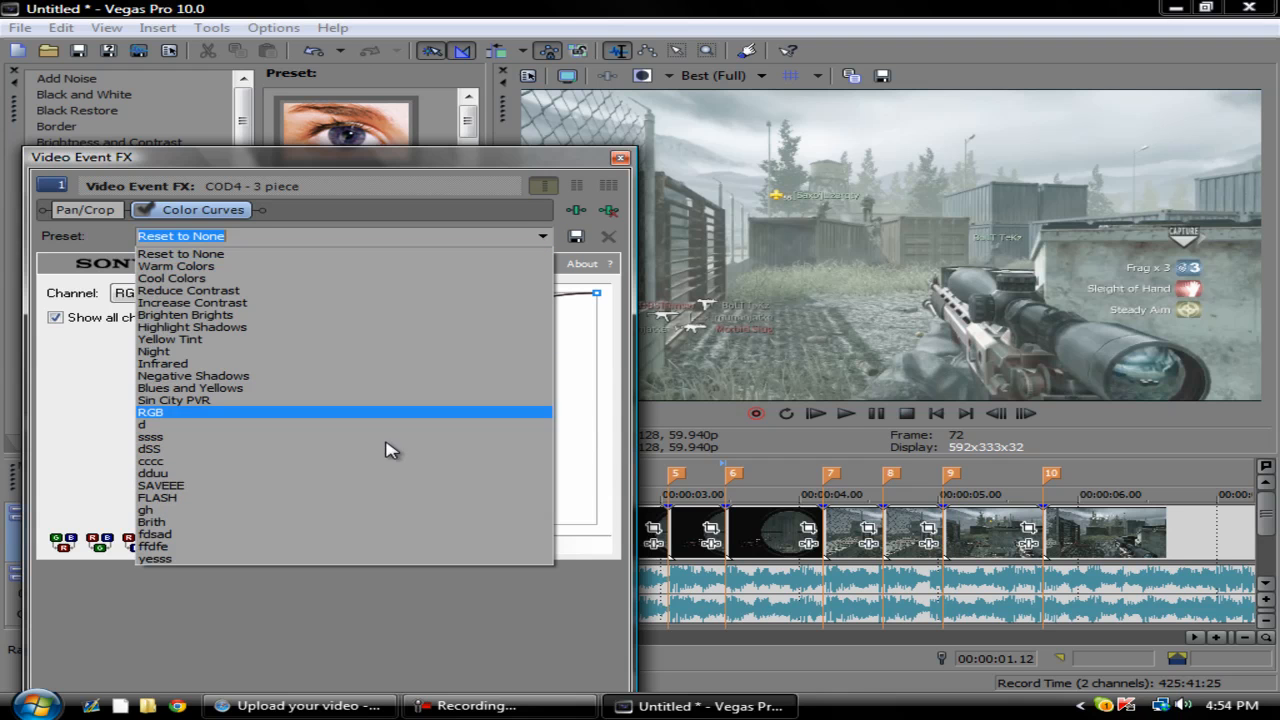
{"action": "left_click", "coordinate": [152, 520]}
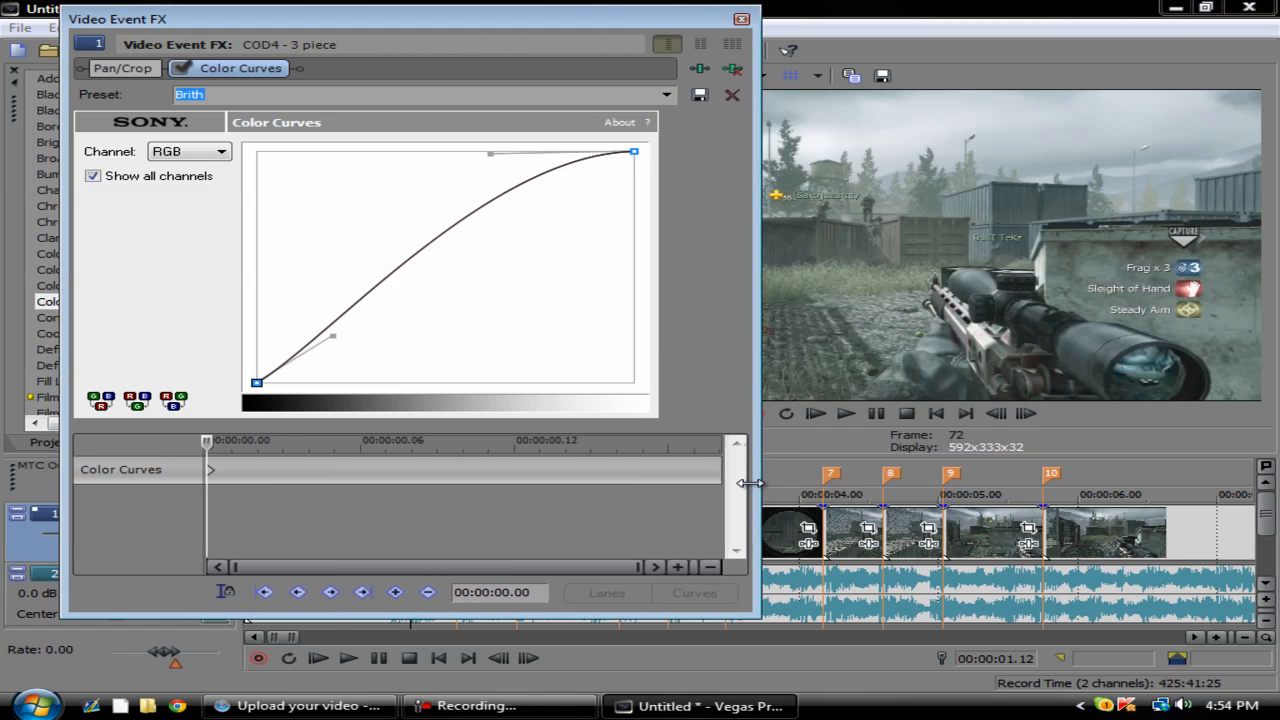
{"action": "mouse_move", "coordinate": [432, 444]}
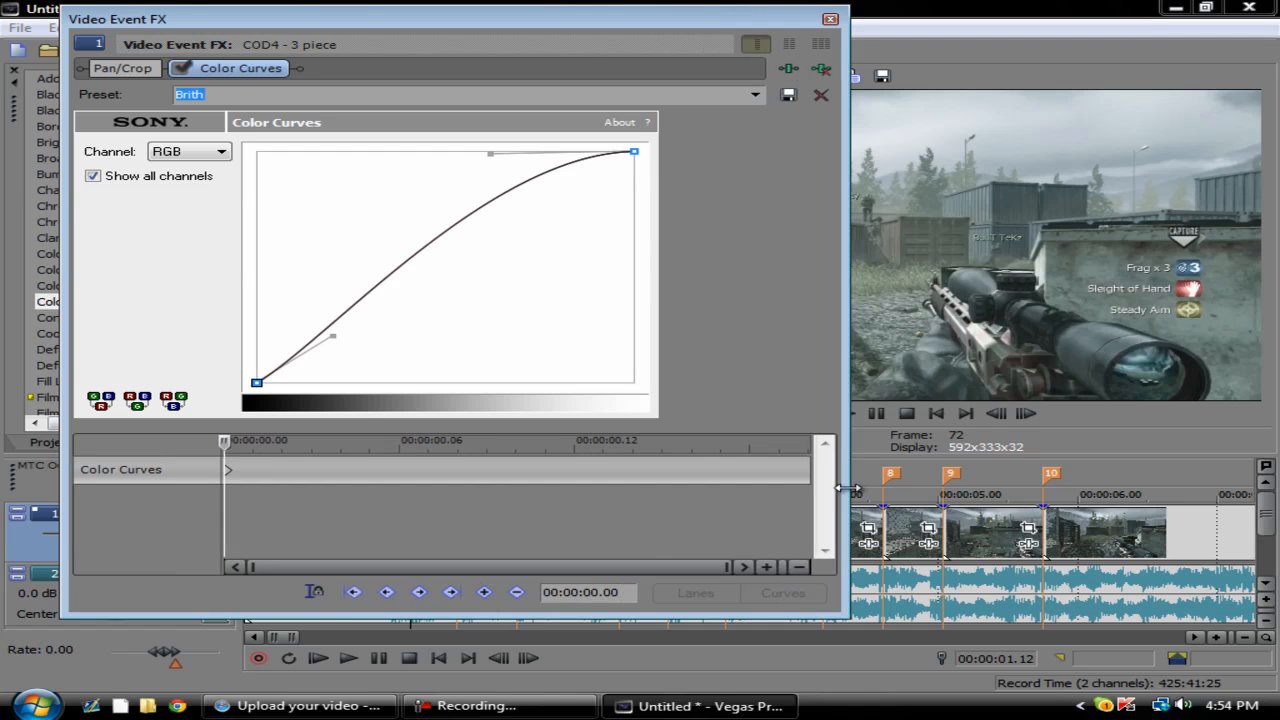
{"action": "mouse_move", "coordinate": [376, 504]}
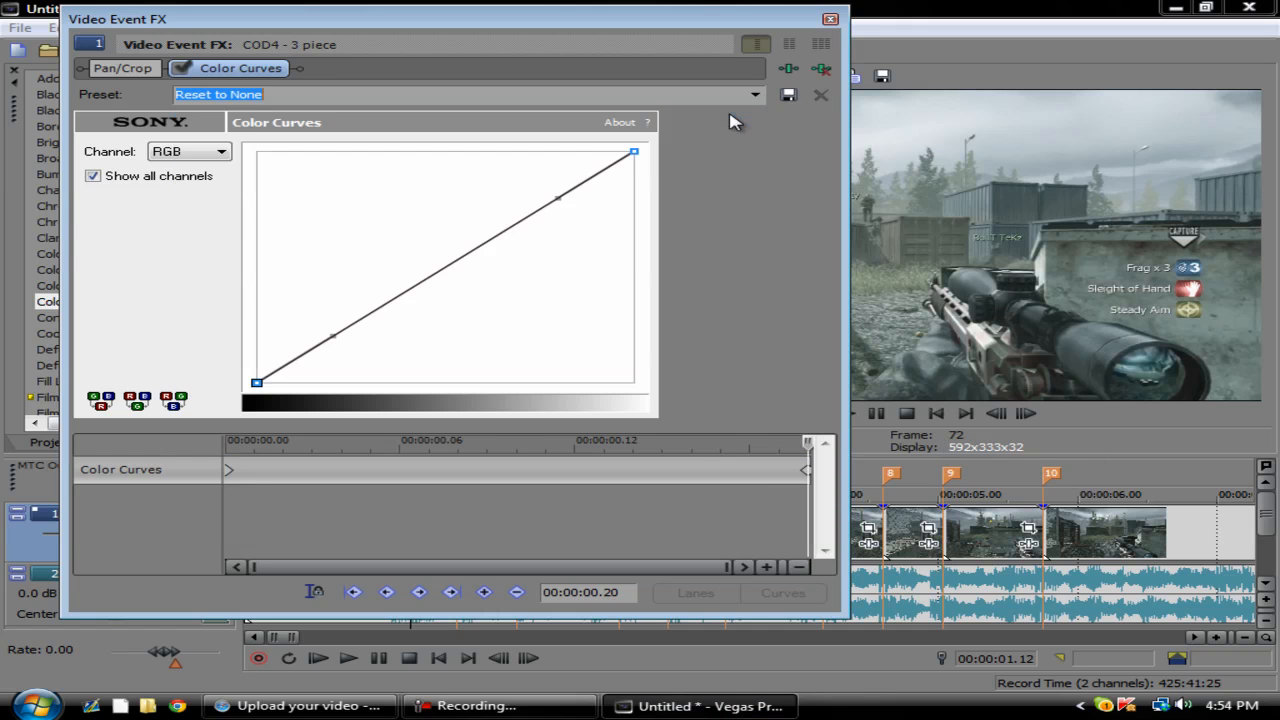
{"action": "mouse_move", "coordinate": [704, 190]}
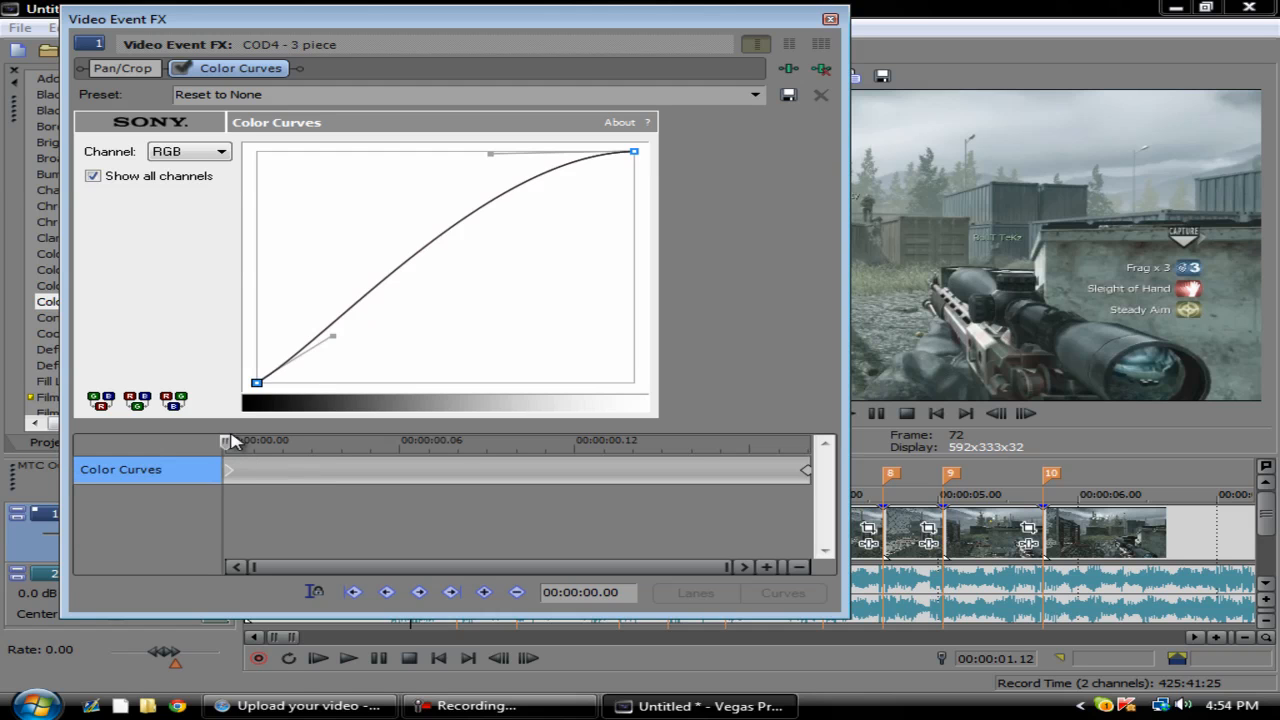
{"action": "mouse_move", "coordinate": [370, 330]}
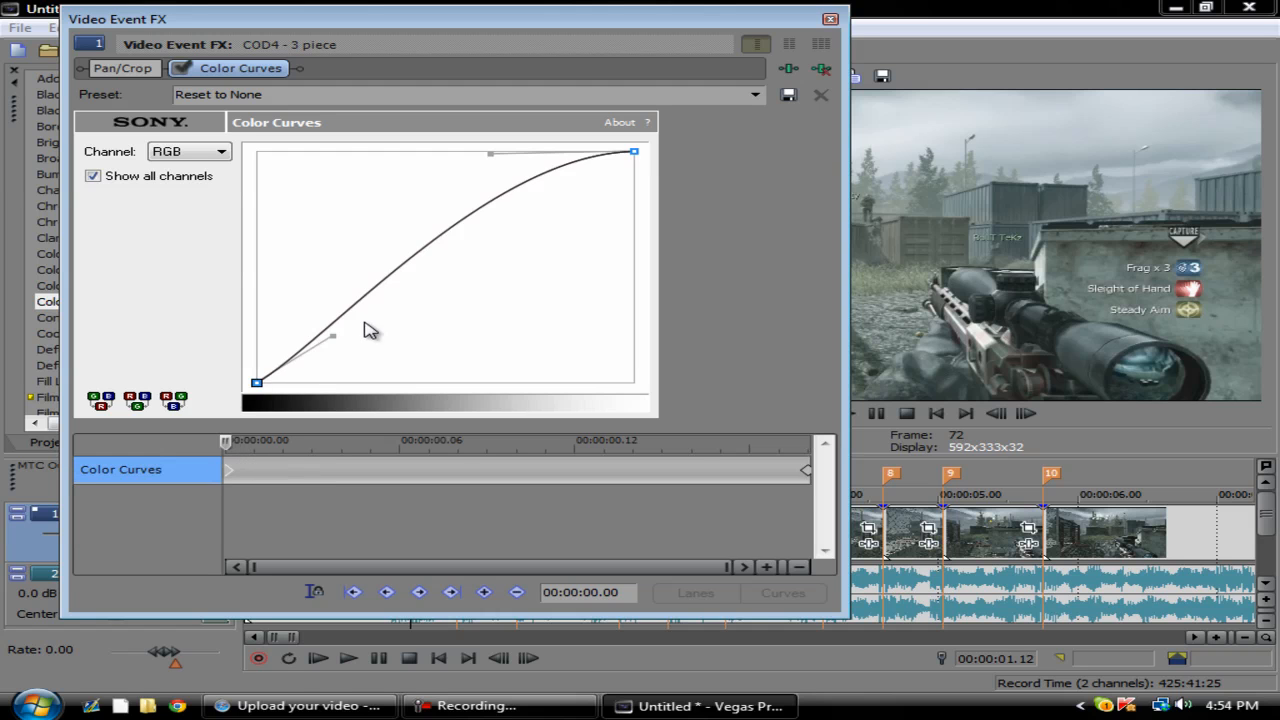
{"action": "mouse_move", "coordinate": [584, 130]}
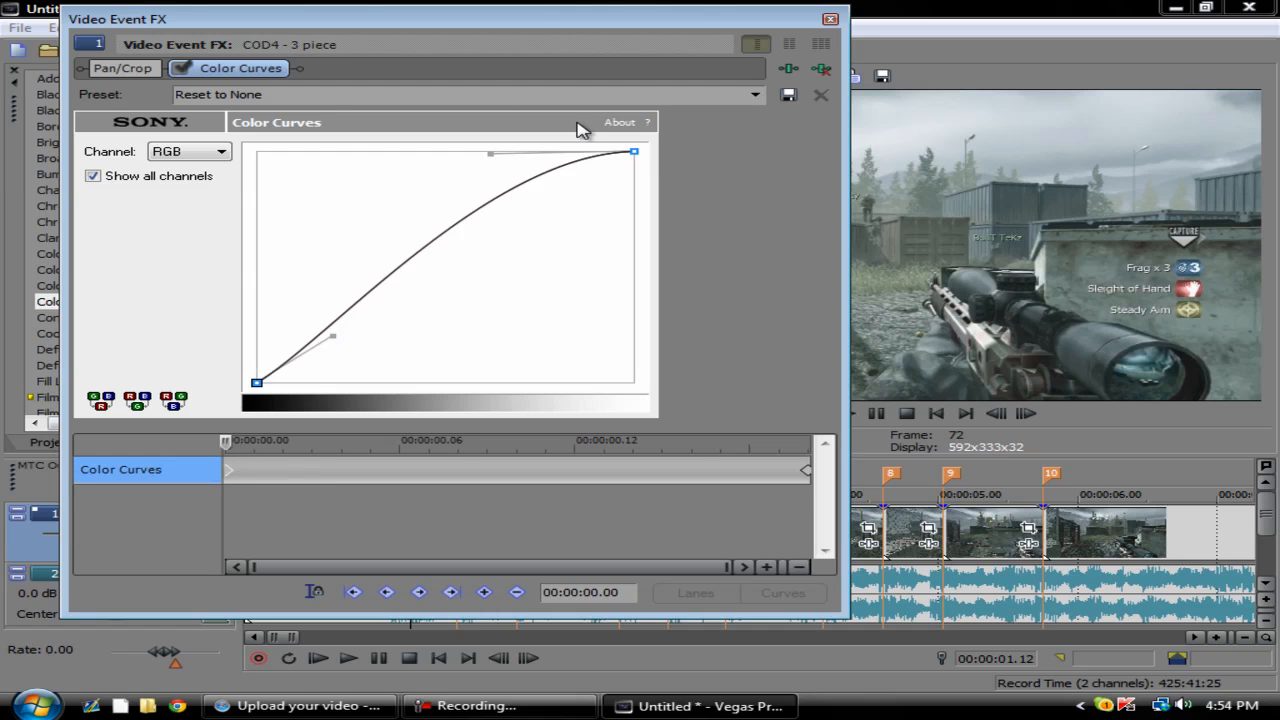
{"action": "mouse_move", "coordinate": [788, 96]}
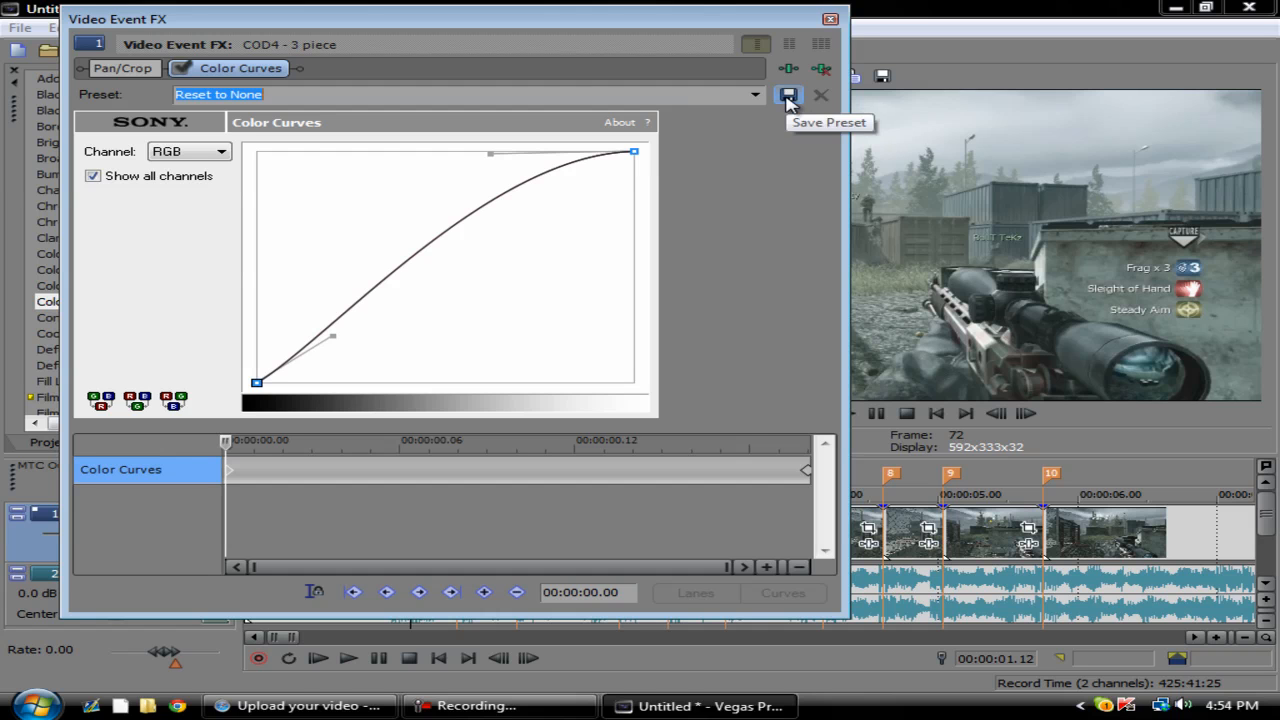
{"action": "mouse_move", "coordinate": [788, 96]}
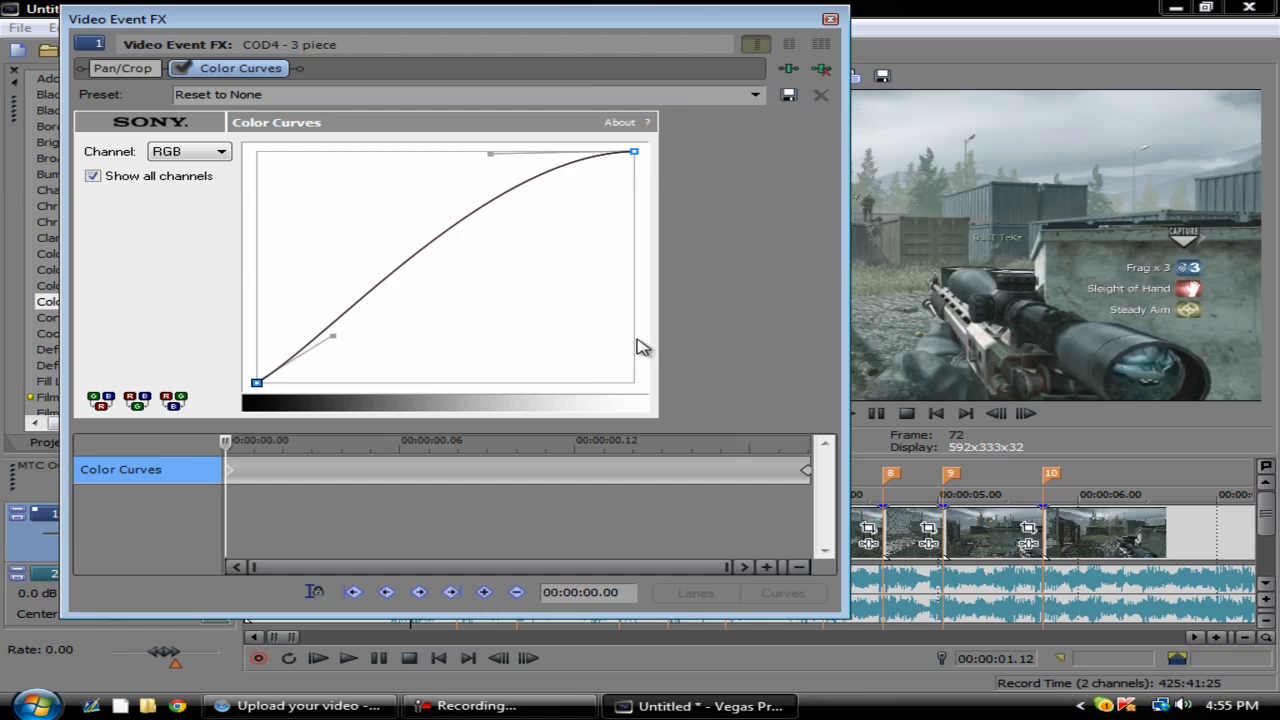
- Keyframe the curves from the bright Brith curve back to a linear curve at the end
{"action": "left_click", "coordinate": [218, 94]}
{"action": "type", "text": "Brith"}
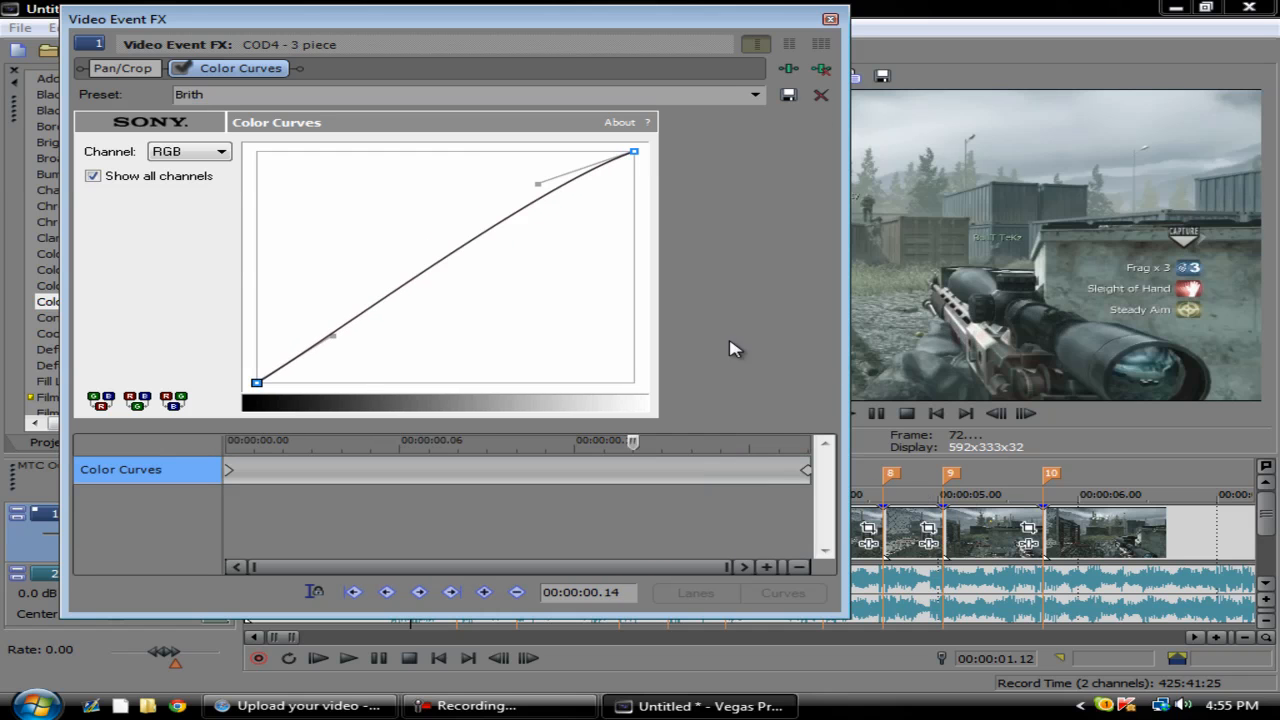
- Apply the Brith curve to the scope event, animate it back to linear, and close Event FX
{"action": "left_click", "coordinate": [830, 18]}
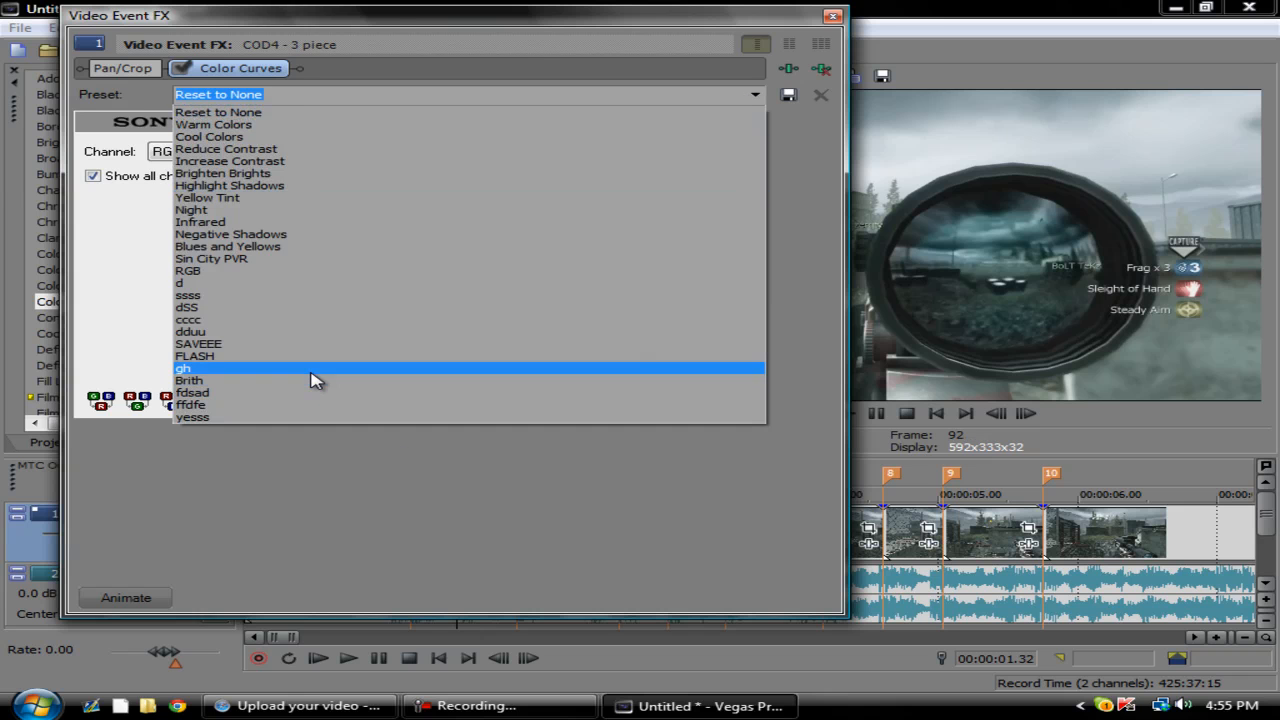
{"action": "left_click", "coordinate": [188, 380]}
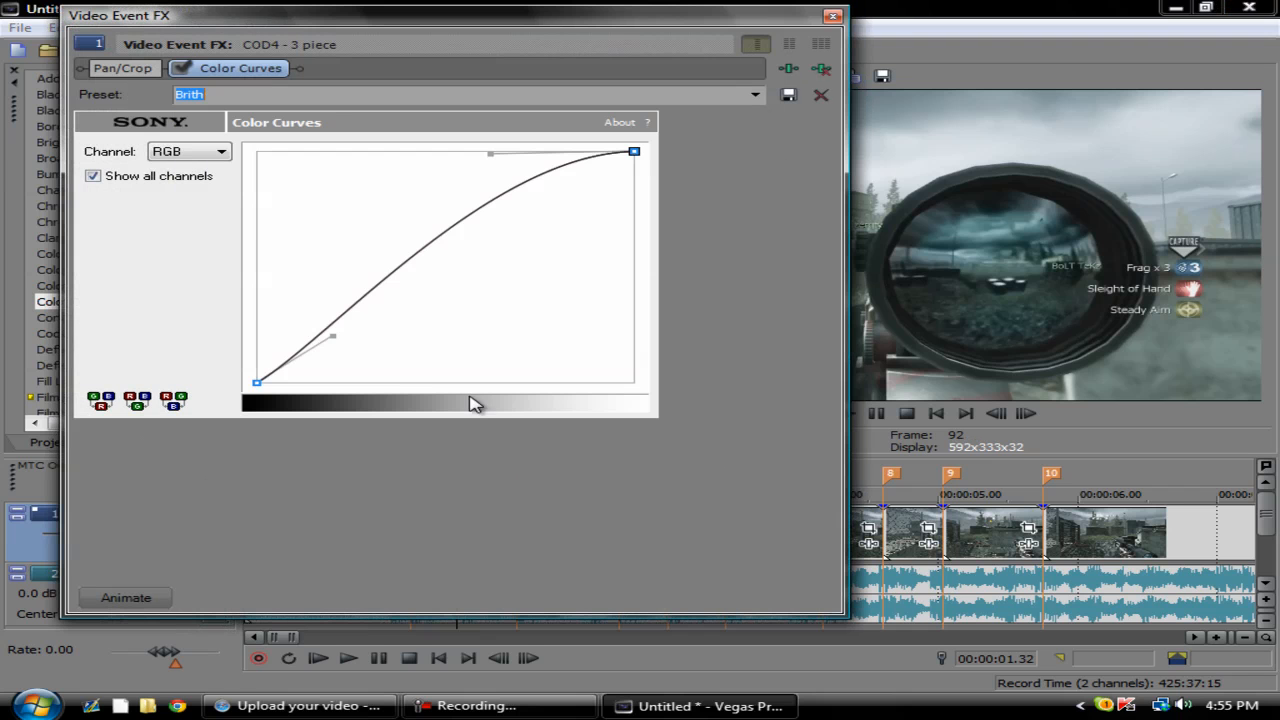
{"action": "left_click", "coordinate": [126, 596]}
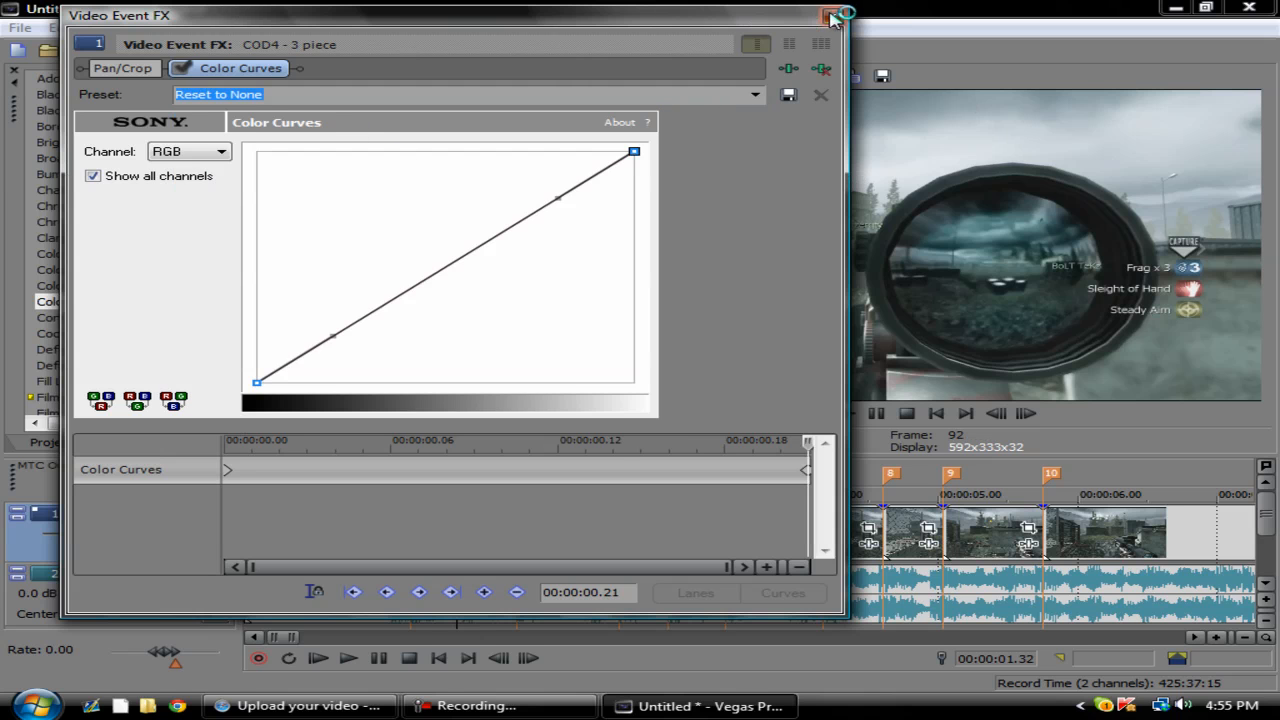
{"action": "left_click", "coordinate": [832, 16]}
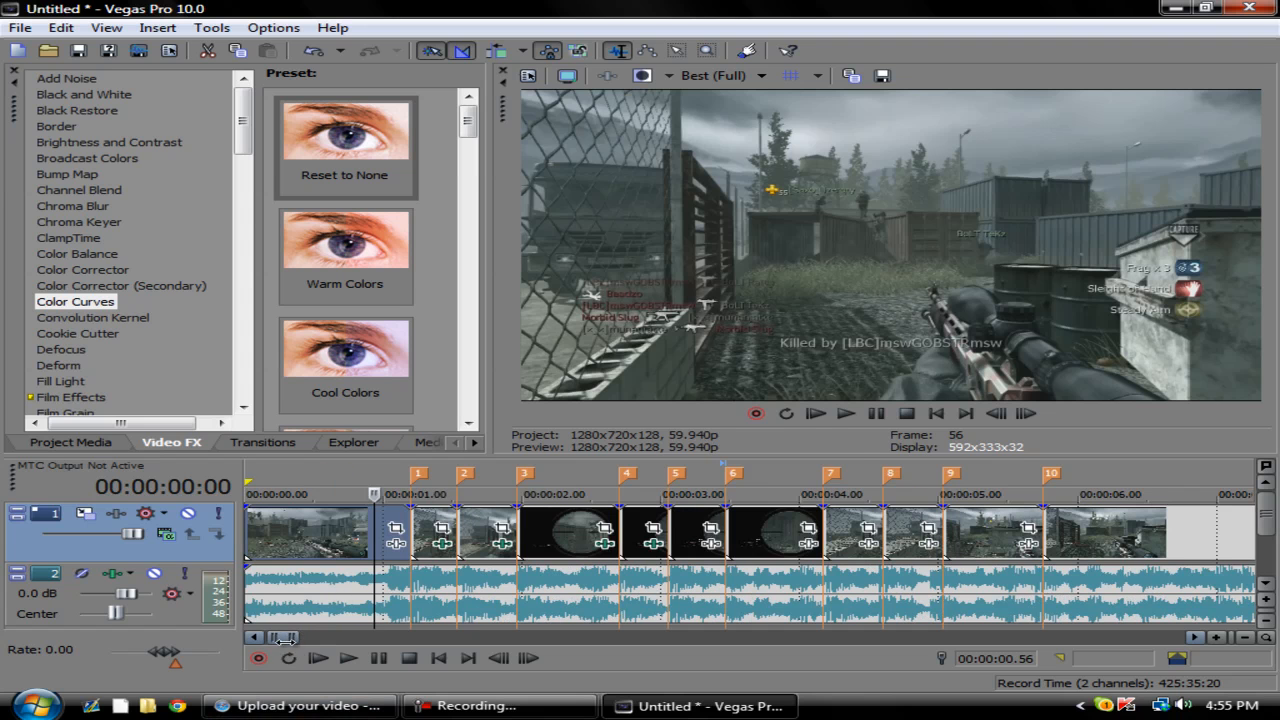
{"action": "left_click", "coordinate": [348, 658]}
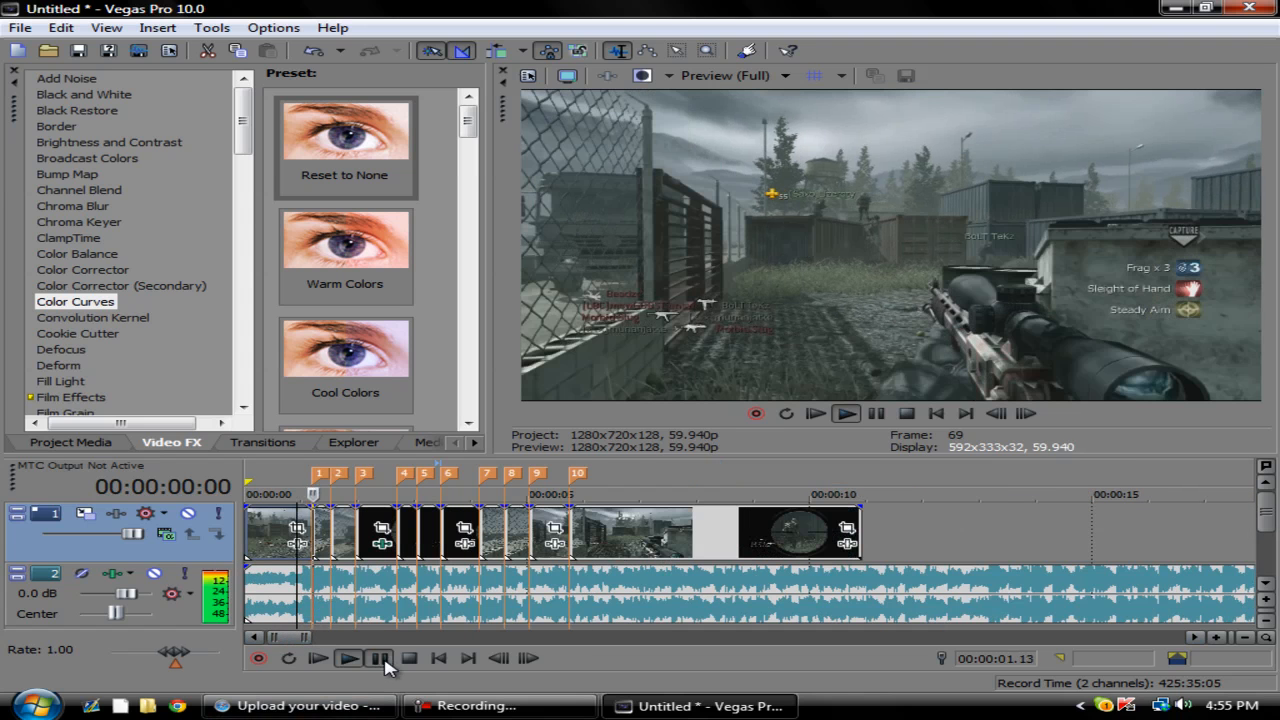
{"action": "left_click", "coordinate": [380, 658]}
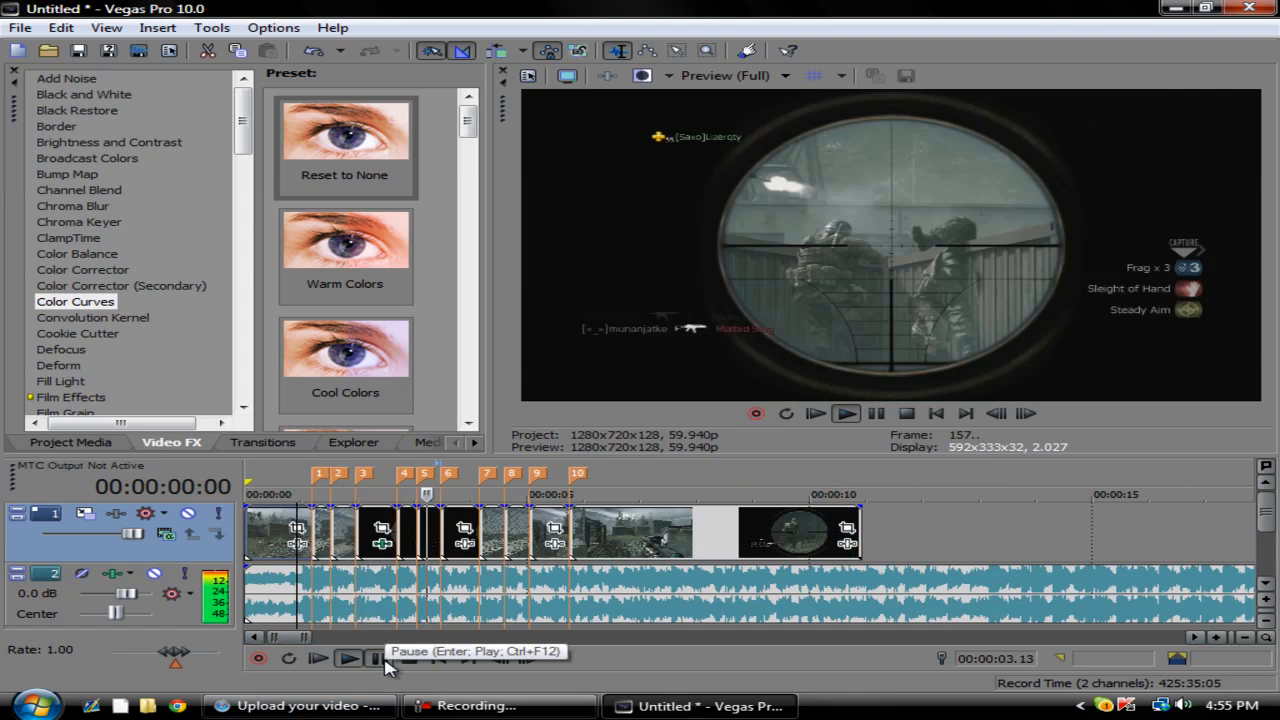
{"action": "left_click", "coordinate": [348, 658]}
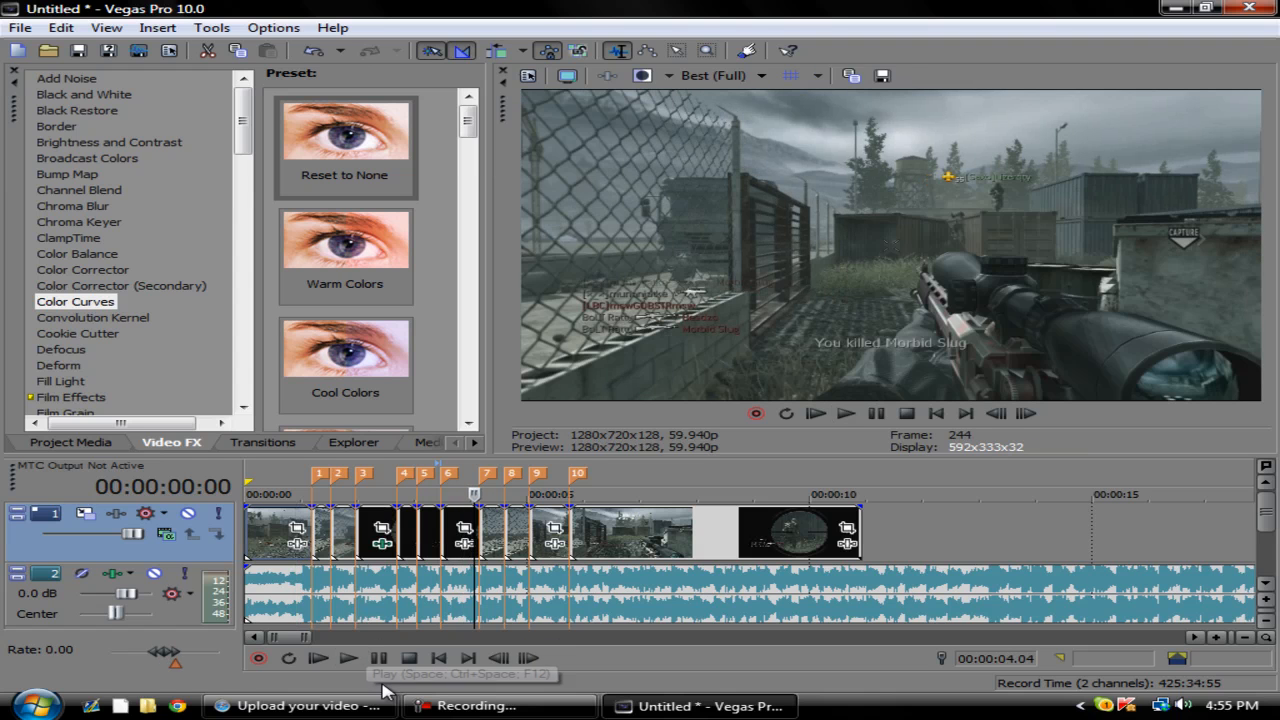
{"action": "mouse_move", "coordinate": [300, 704]}
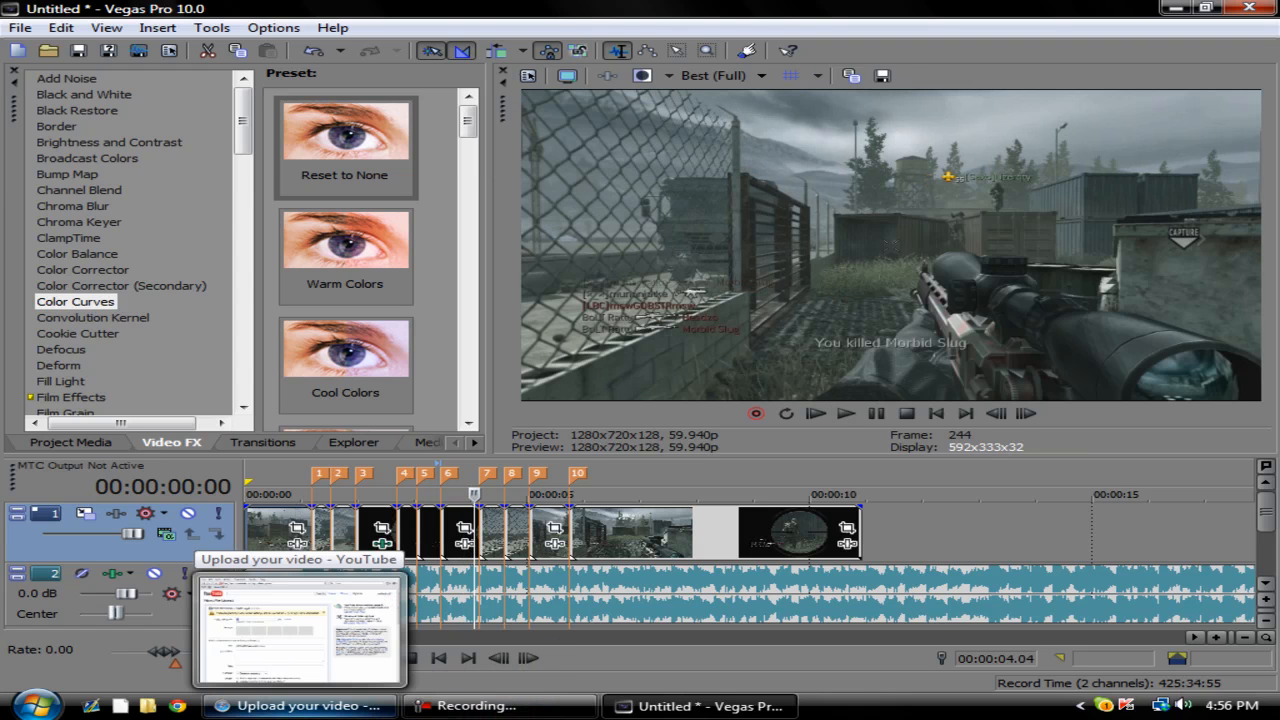
{"action": "mouse_move", "coordinate": [544, 604]}
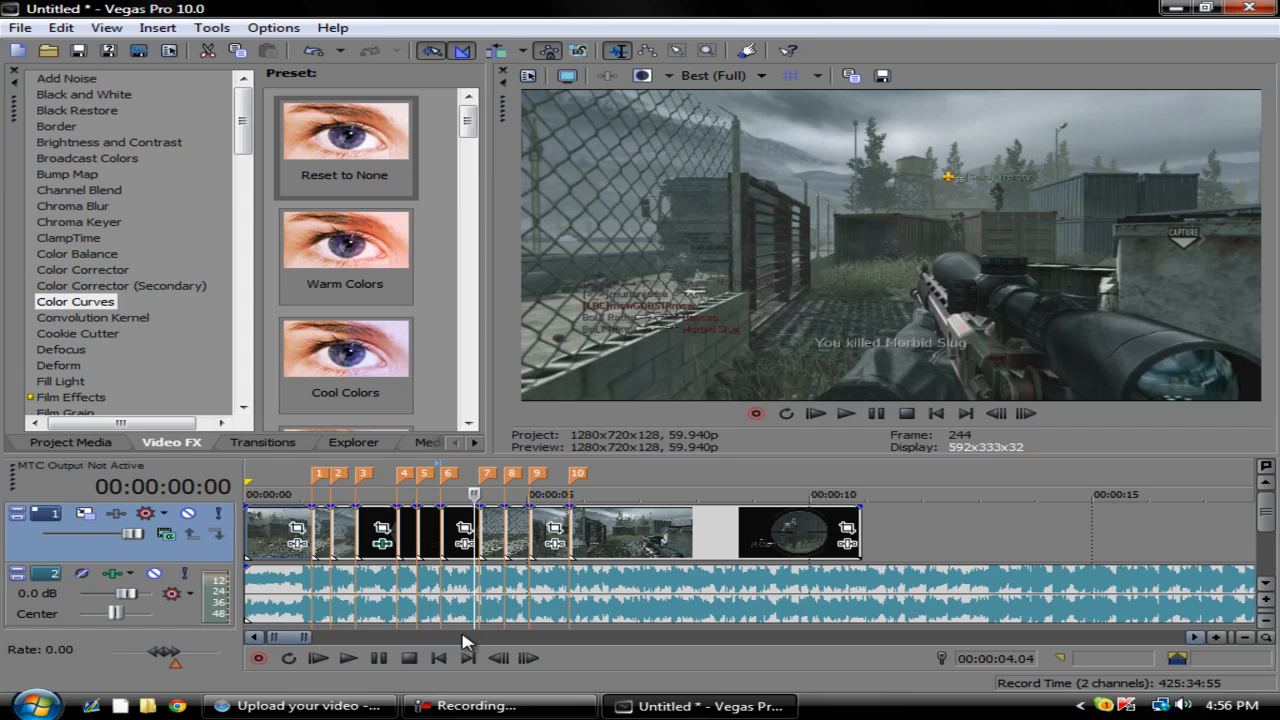
{"action": "mouse_move", "coordinate": [464, 628]}
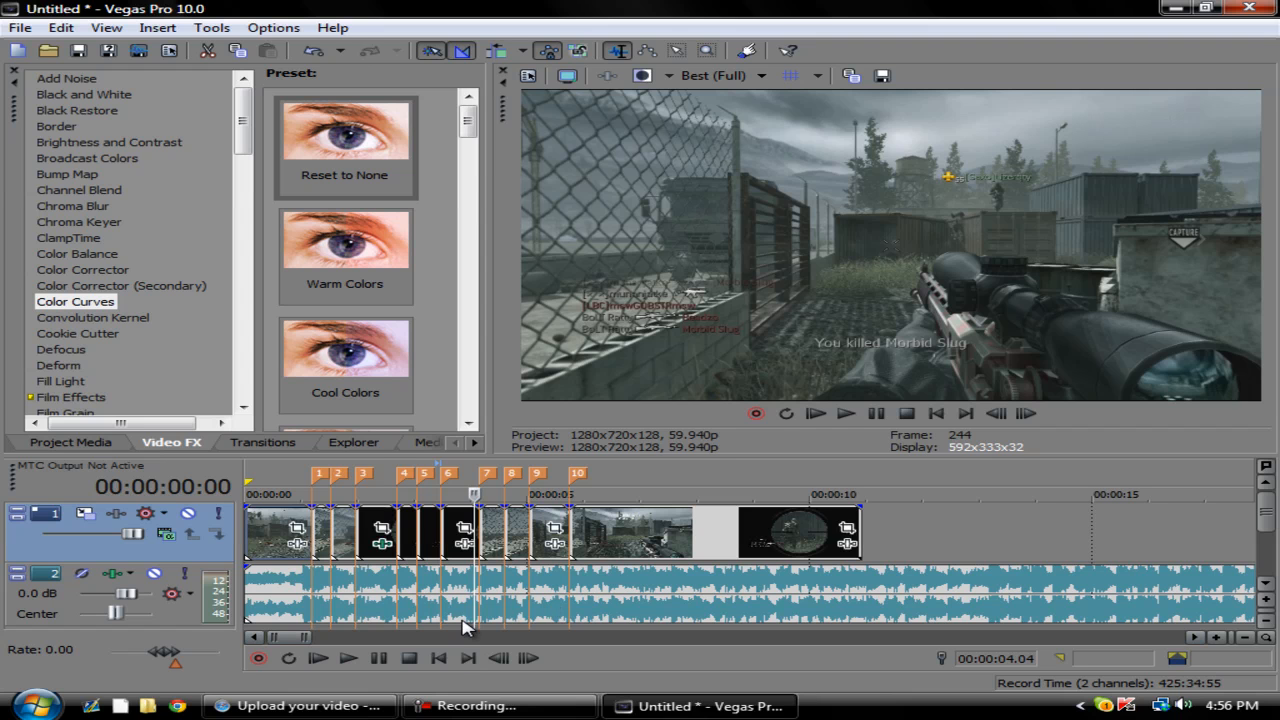